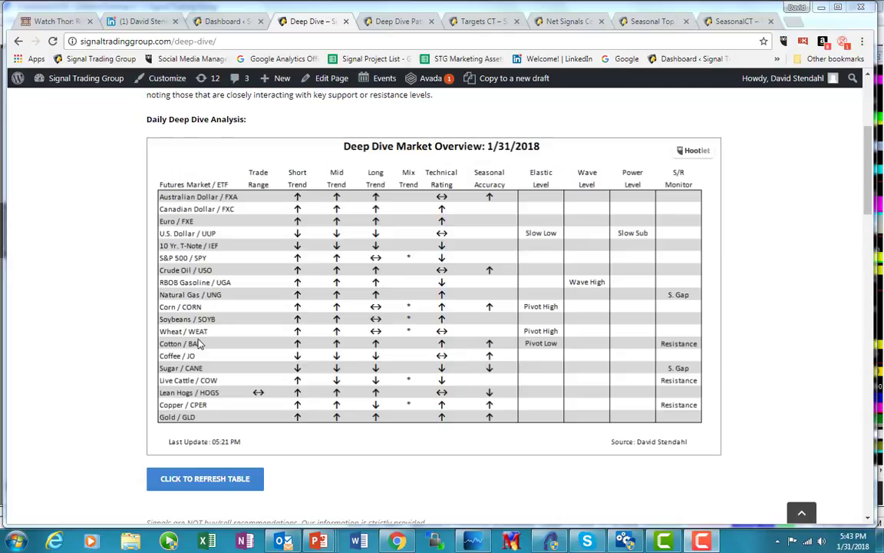
mouse_move(192, 353)
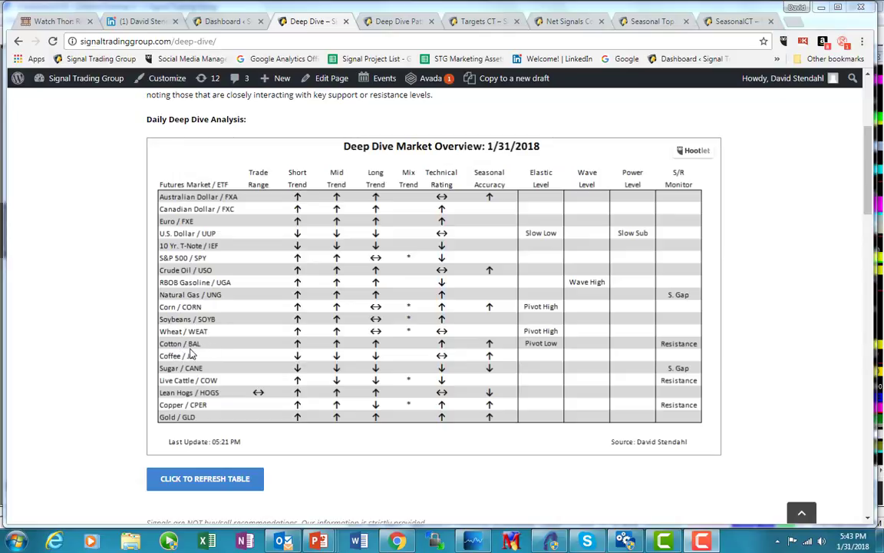
mouse_move(204, 351)
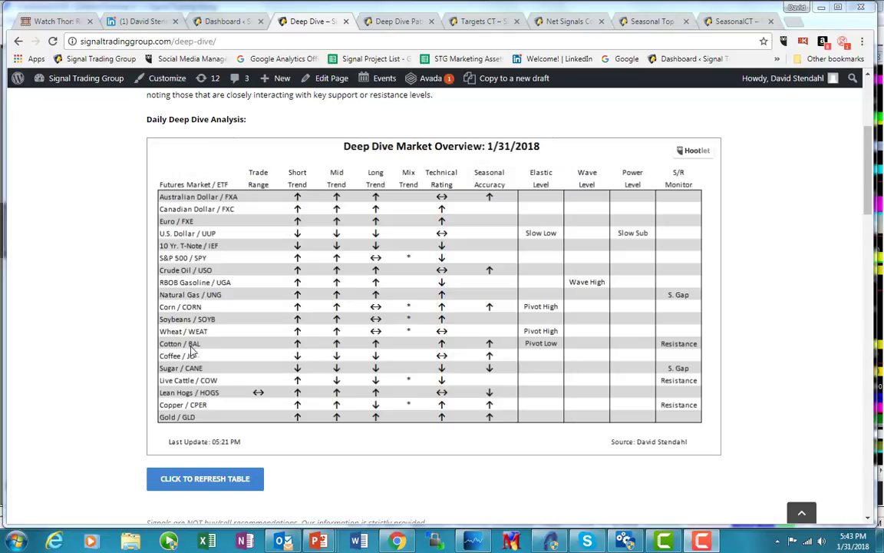
mouse_move(298, 350)
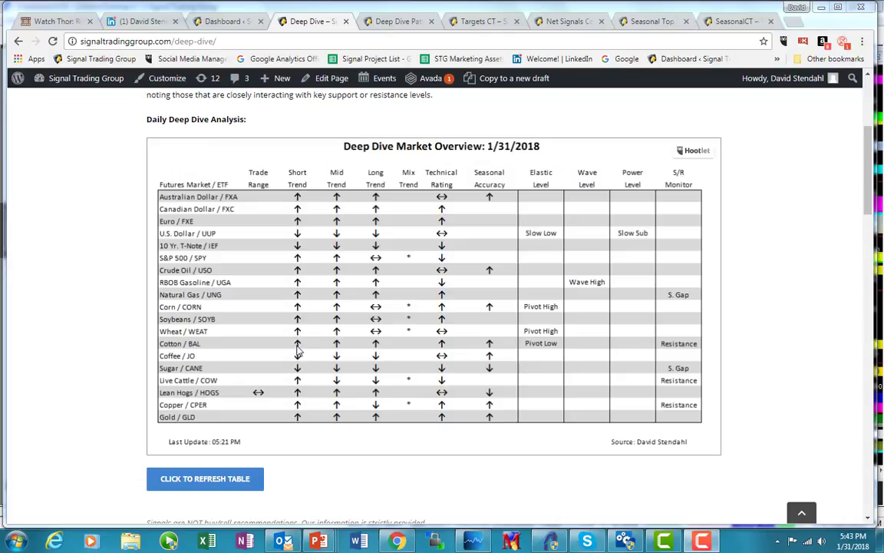
mouse_move(382, 350)
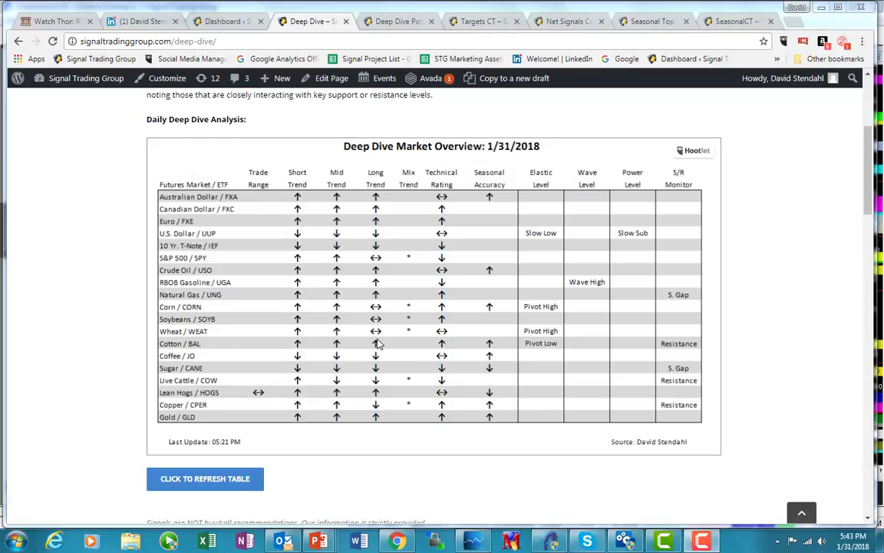
mouse_move(199, 375)
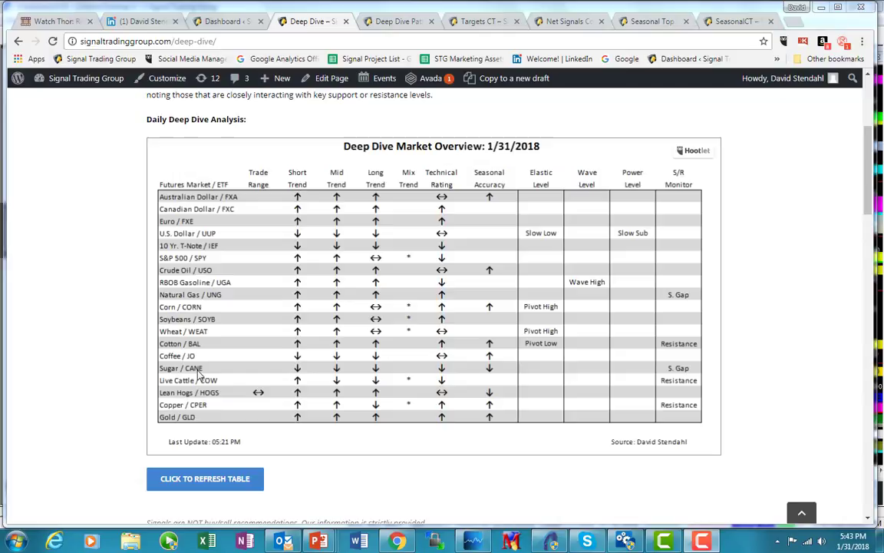
mouse_move(445, 350)
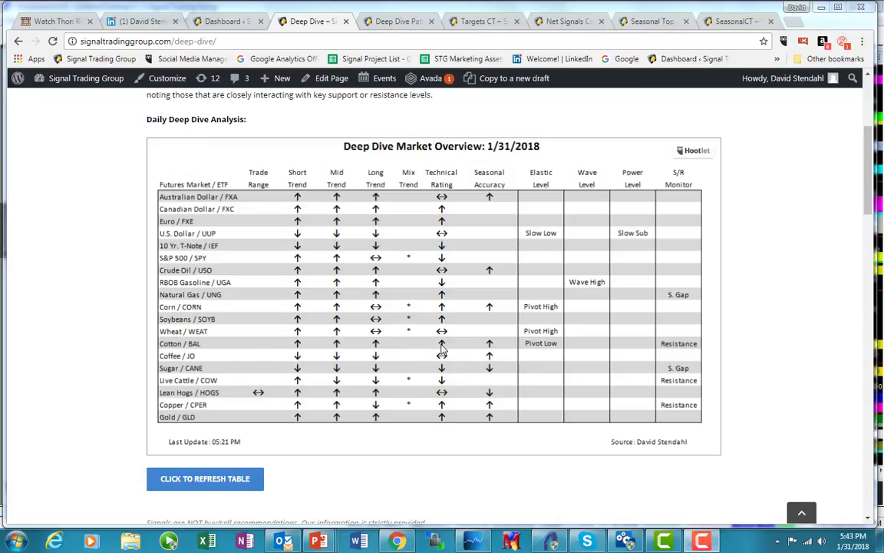
mouse_move(482, 350)
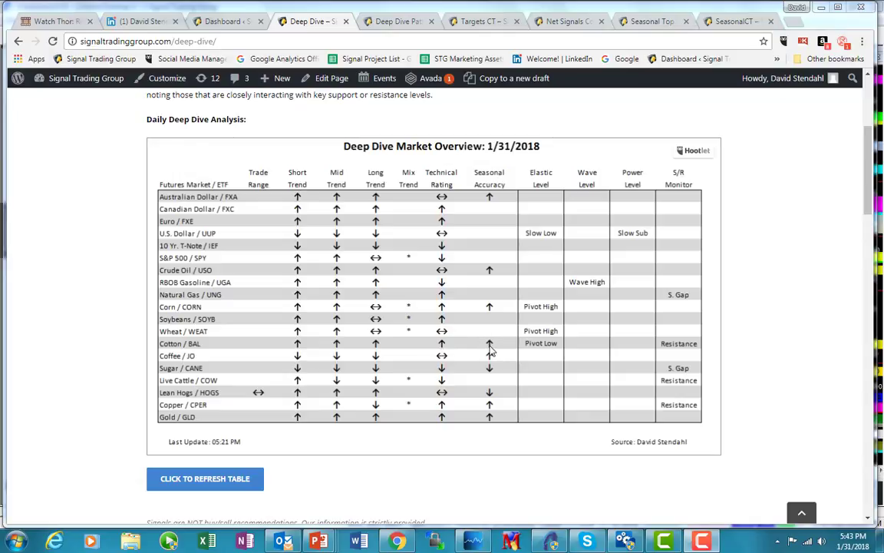
mouse_move(543, 347)
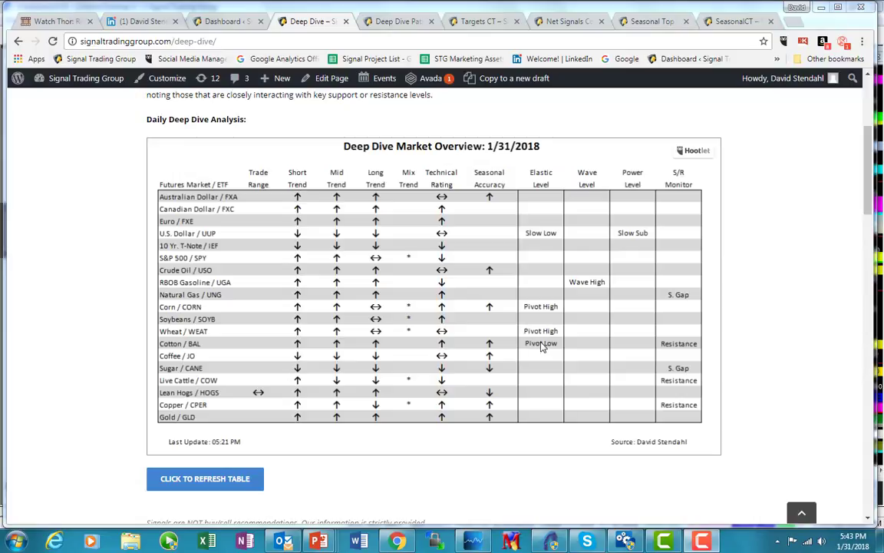
mouse_move(535, 343)
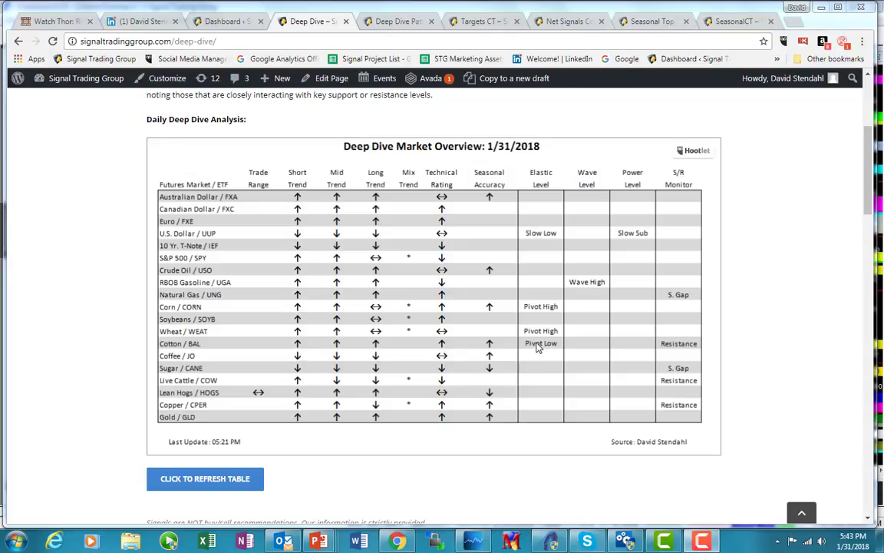
mouse_move(536, 344)
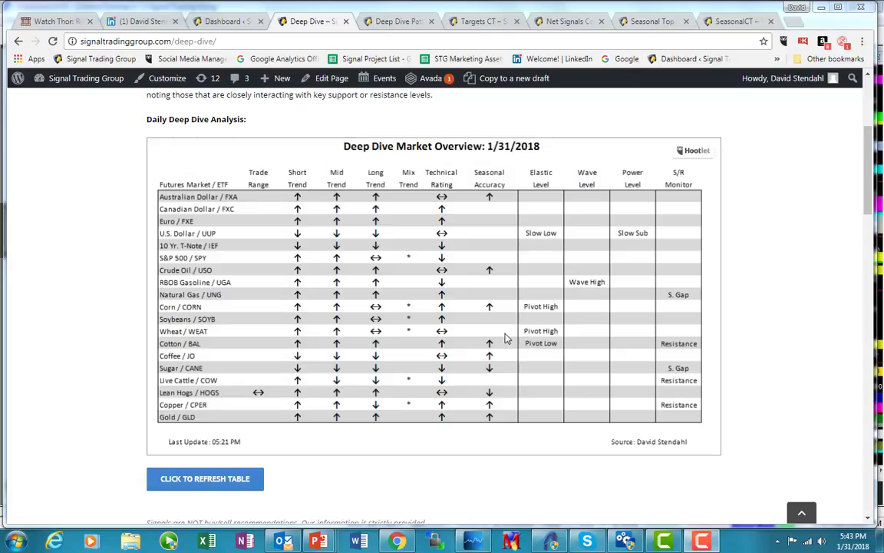
Show the Cotton (CT) net signals page with the Arcturus and Sirius 120 min shorts
click(568, 20)
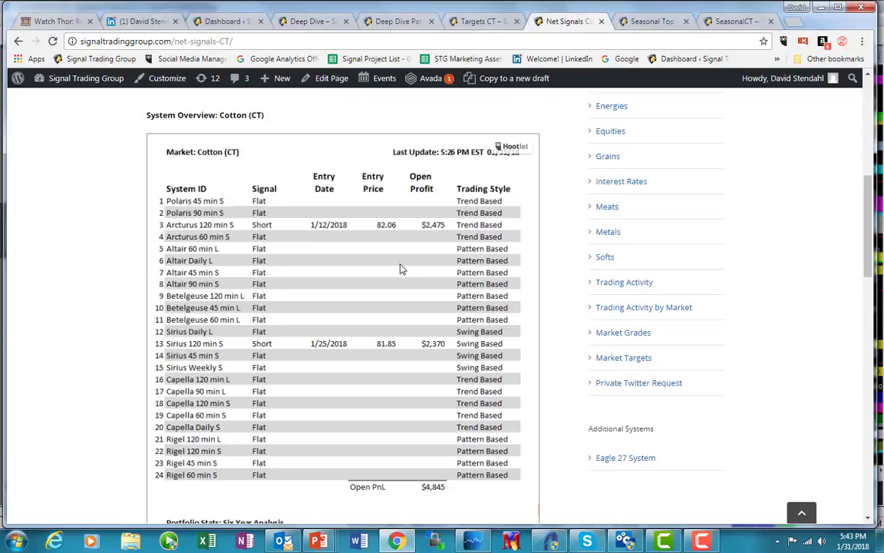
mouse_move(196, 231)
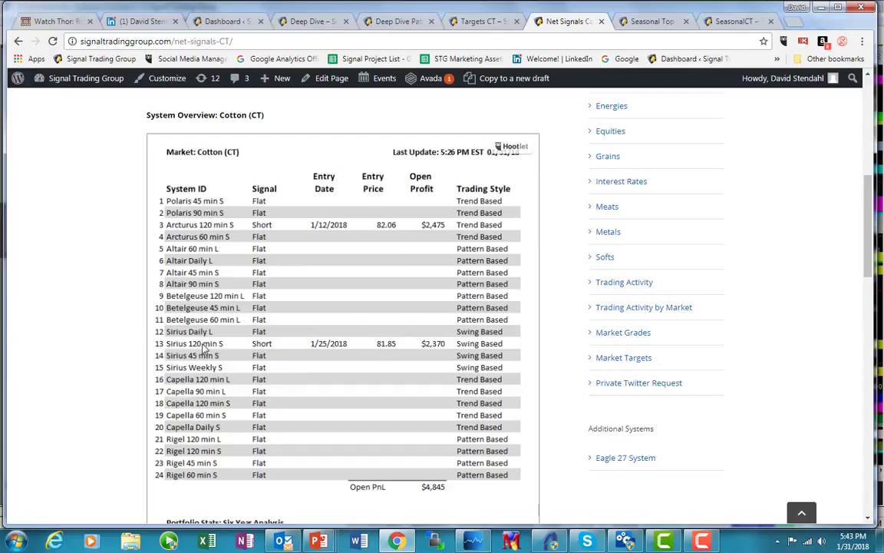
mouse_move(323, 233)
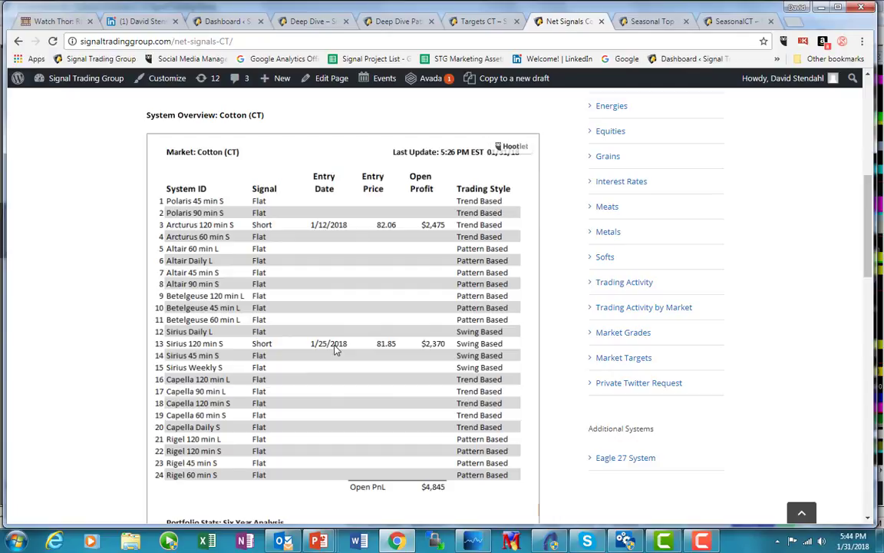
mouse_move(510, 190)
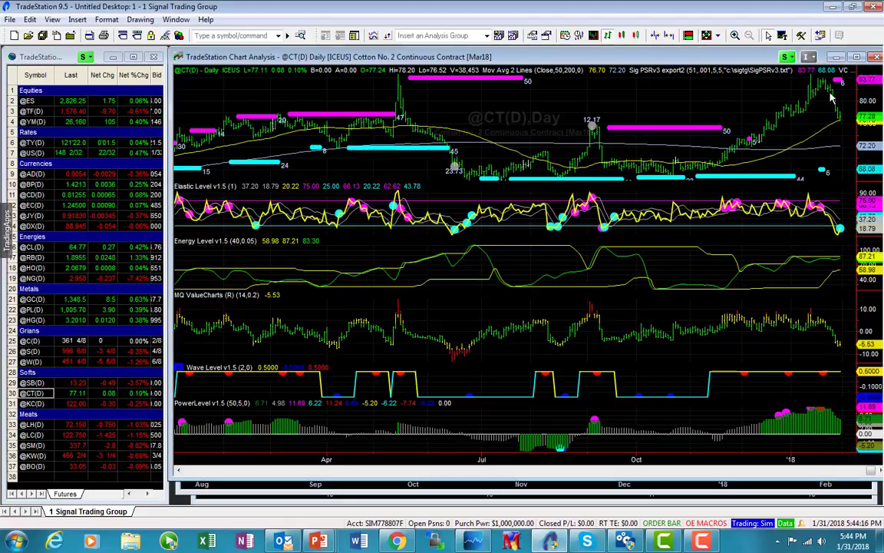
mouse_move(825, 121)
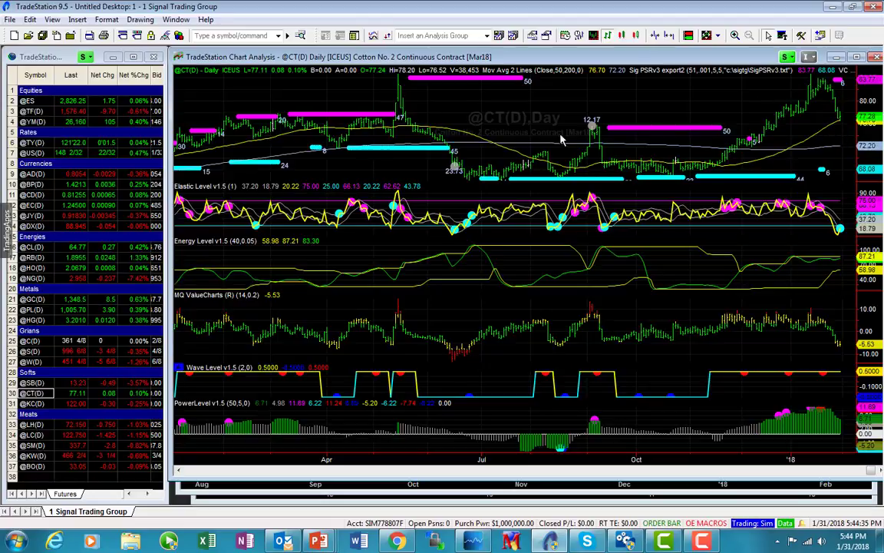
mouse_move(330, 113)
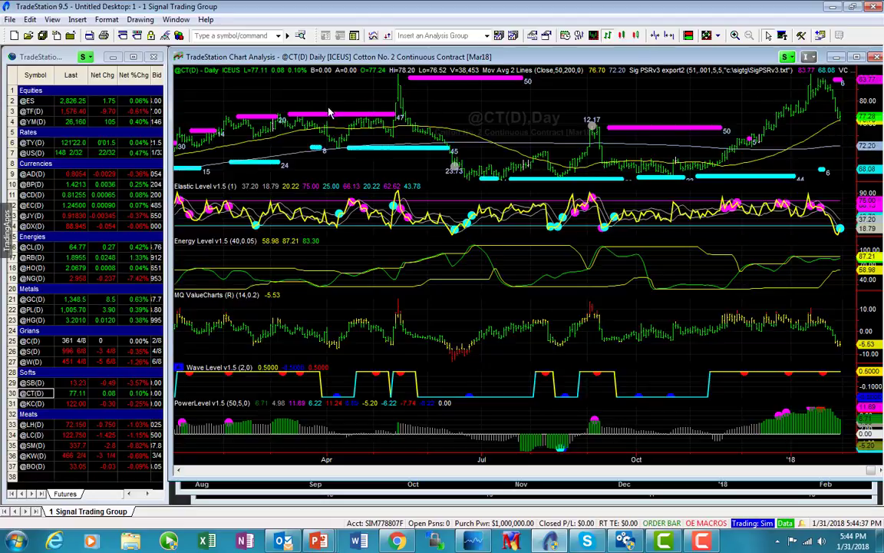
mouse_move(354, 105)
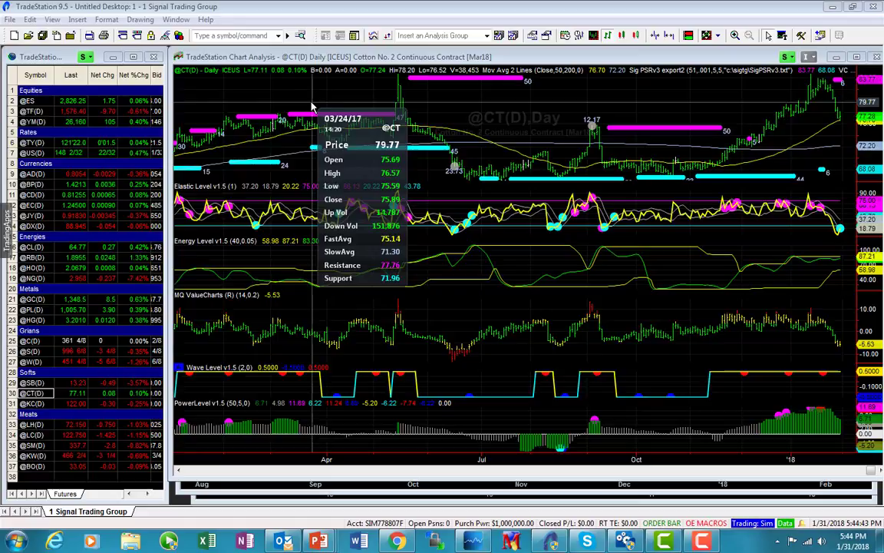
mouse_move(272, 113)
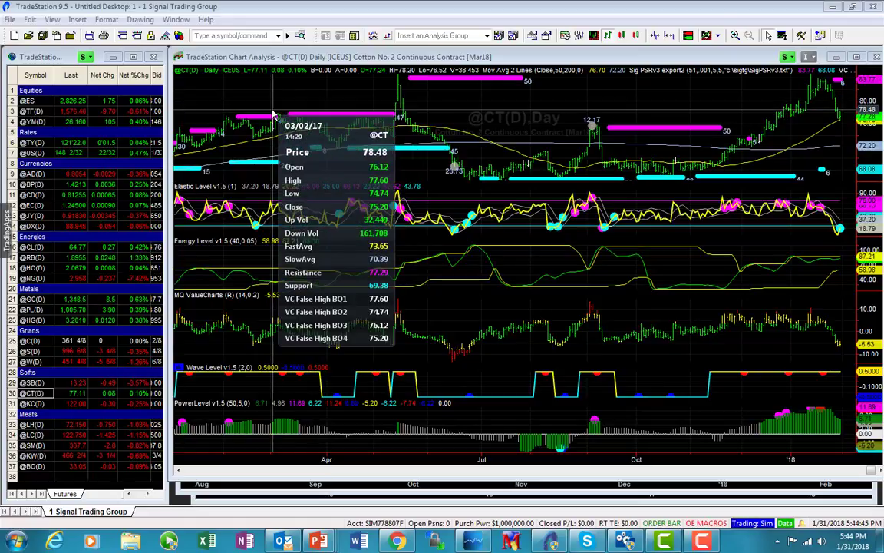
mouse_move(848, 125)
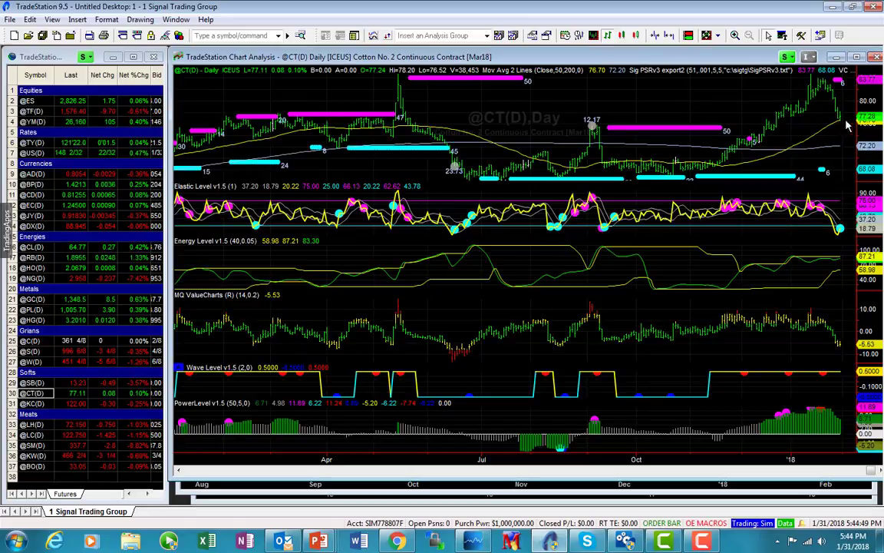
mouse_move(749, 124)
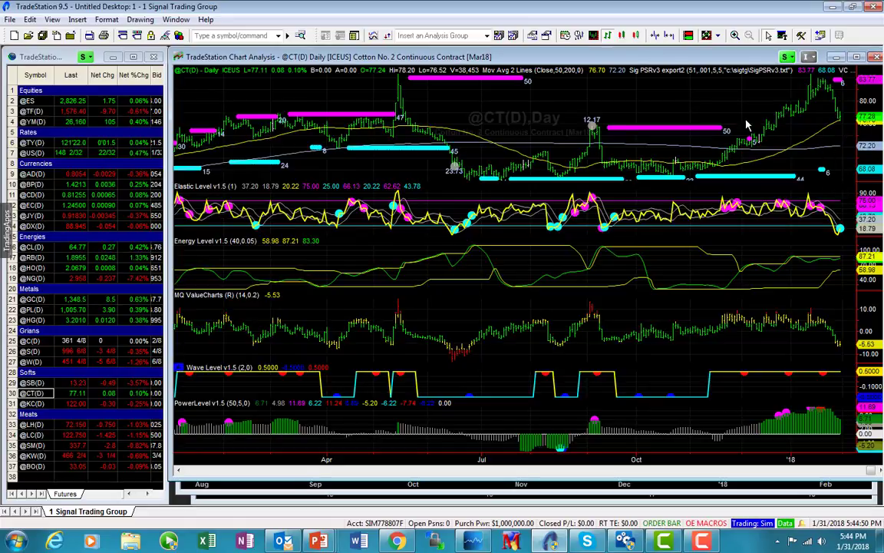
mouse_move(666, 116)
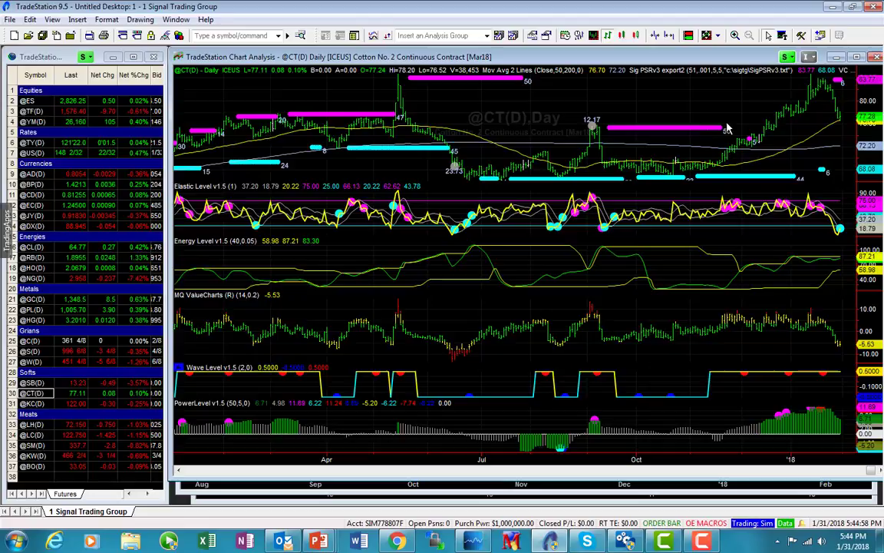
mouse_move(674, 119)
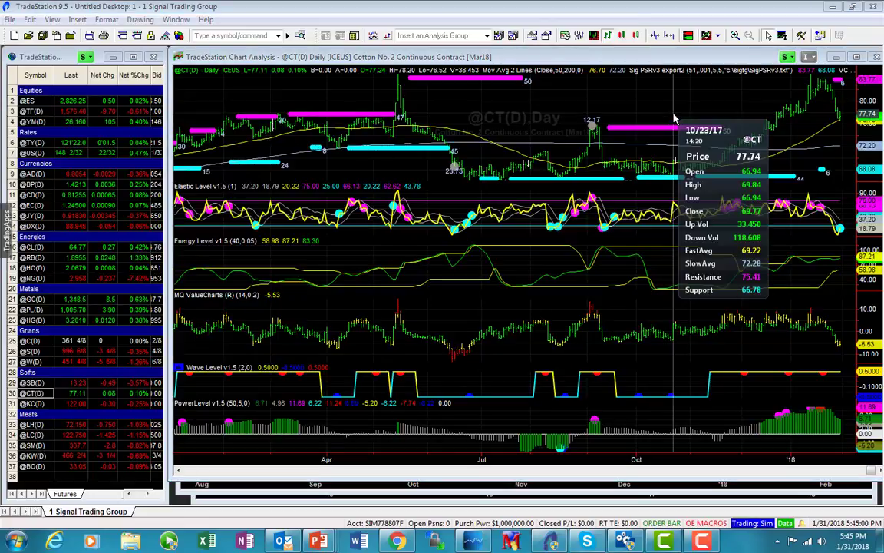
mouse_move(782, 137)
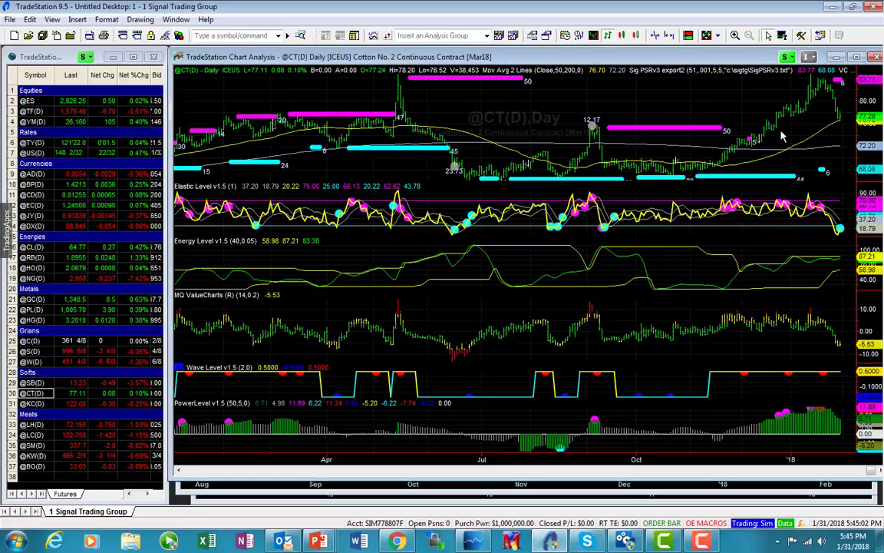
mouse_move(843, 123)
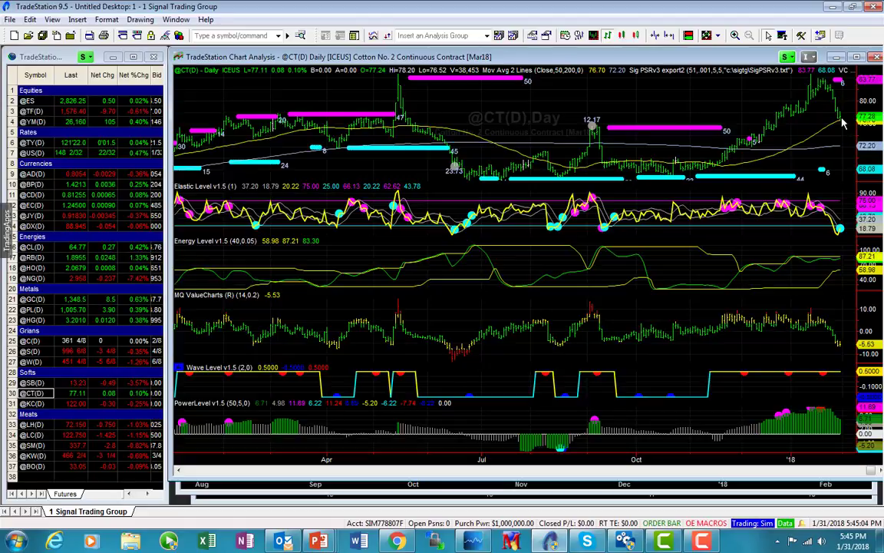
mouse_move(854, 136)
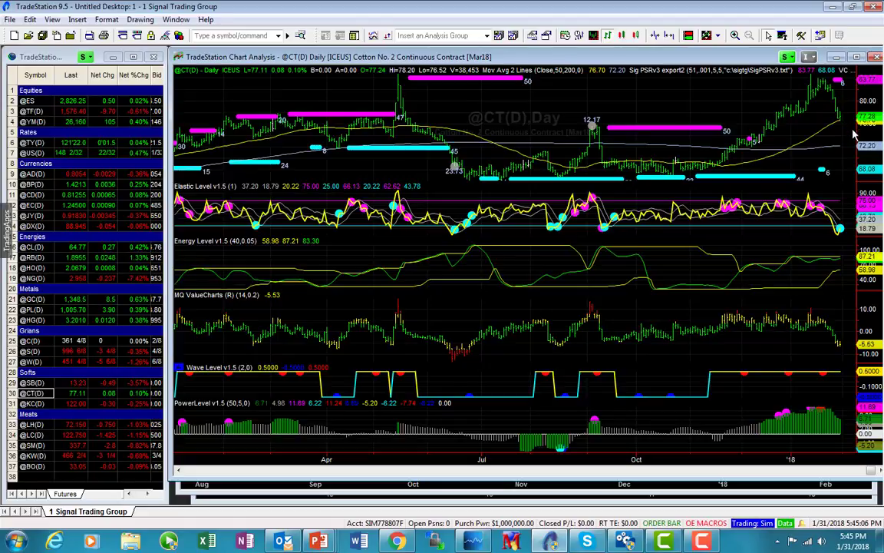
mouse_move(855, 198)
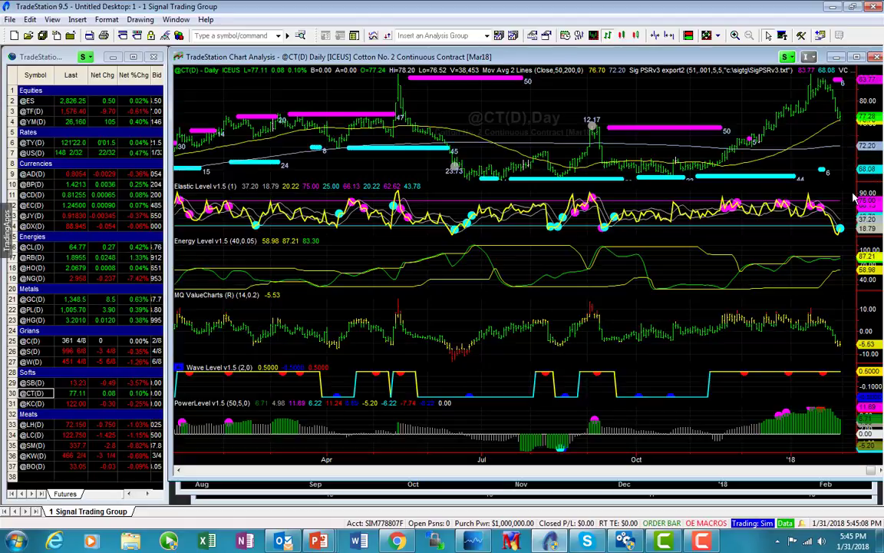
mouse_move(839, 234)
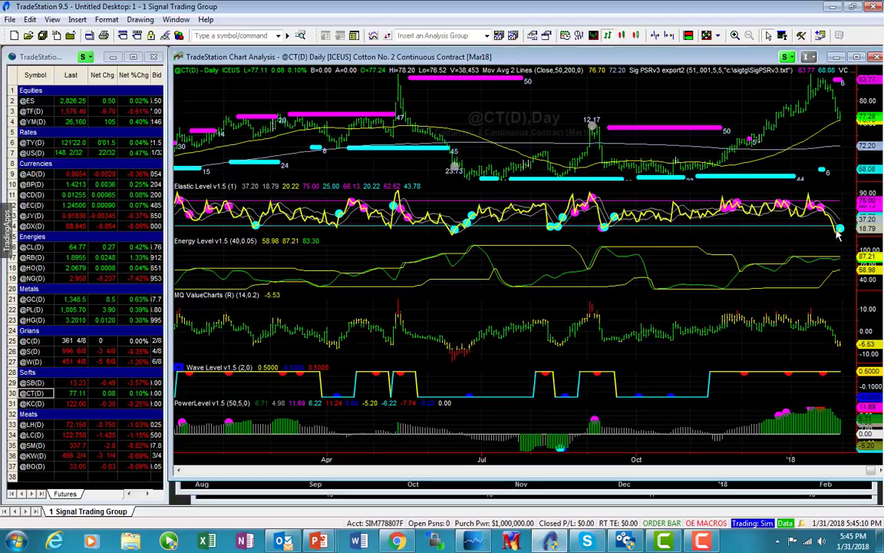
mouse_move(840, 338)
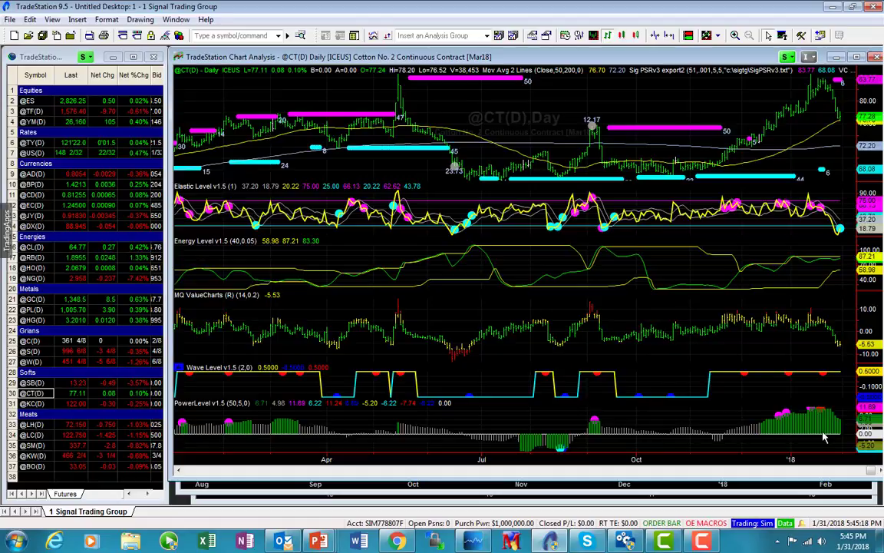
mouse_move(814, 443)
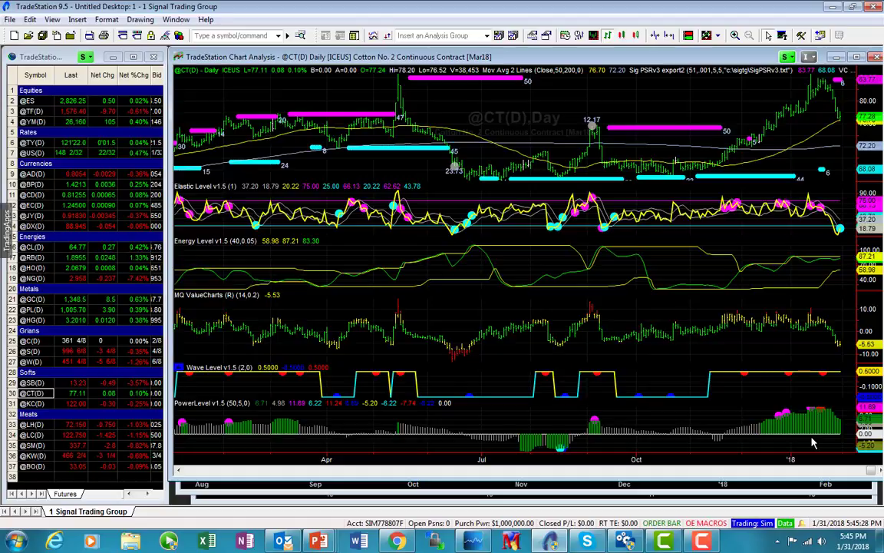
mouse_move(839, 358)
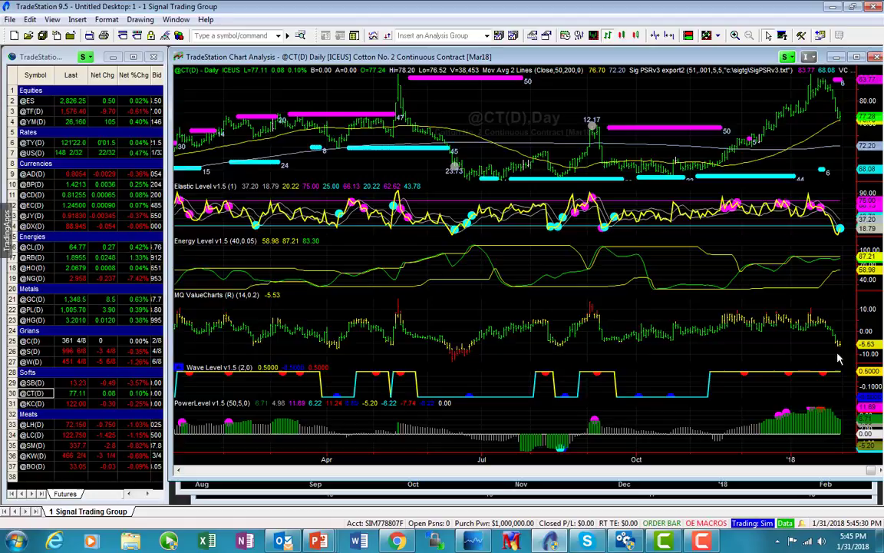
mouse_move(863, 315)
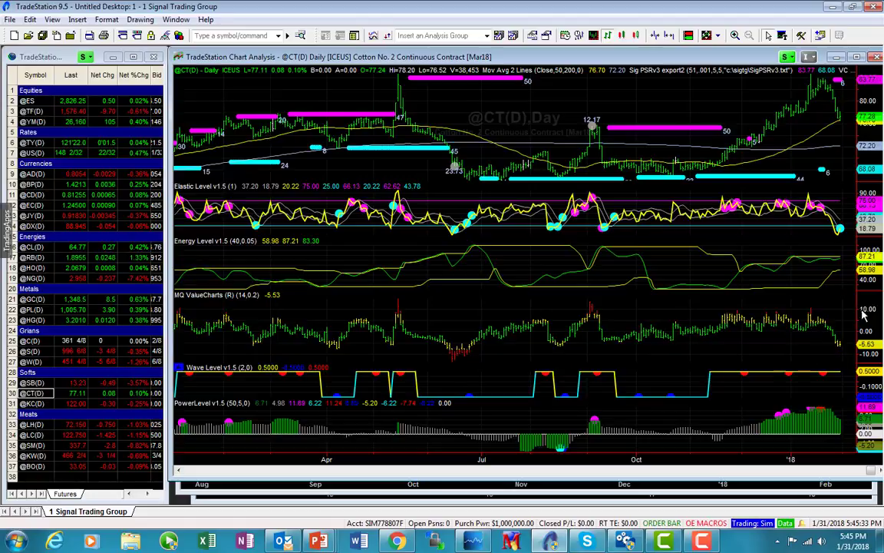
mouse_move(833, 200)
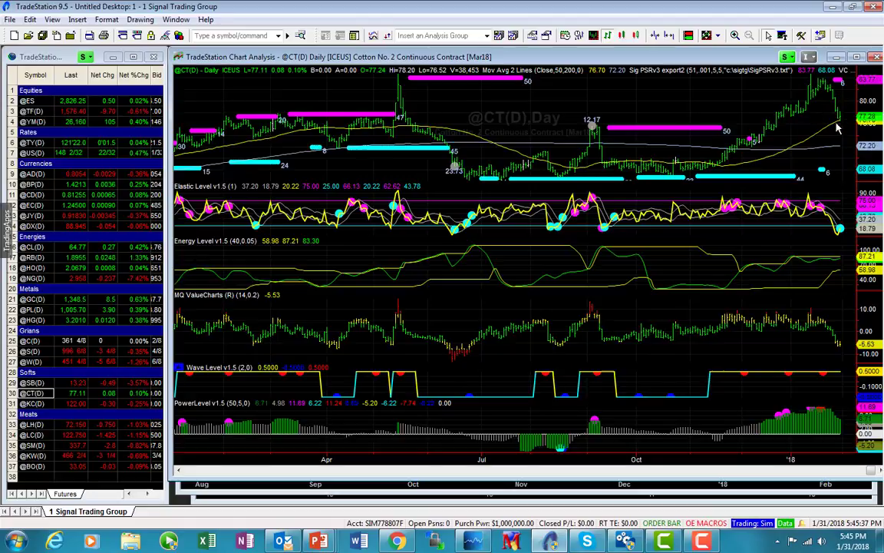
mouse_move(843, 137)
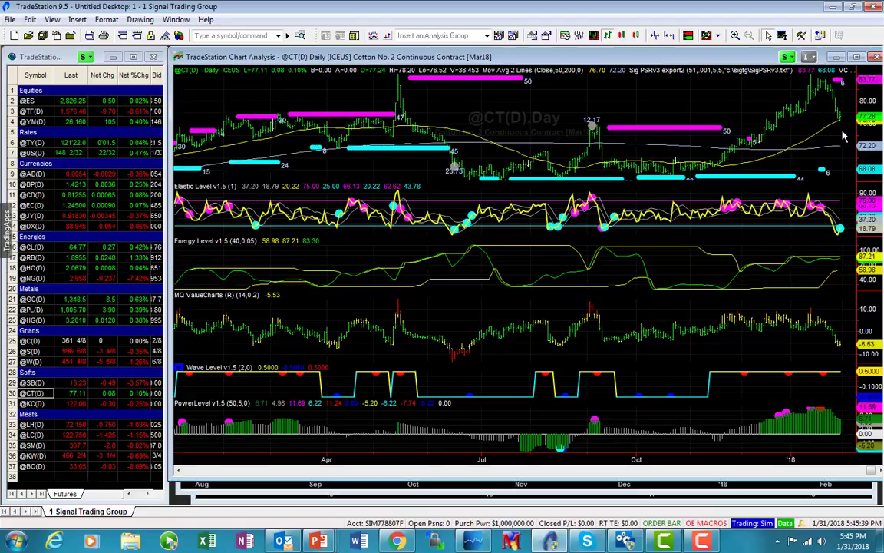
mouse_move(812, 171)
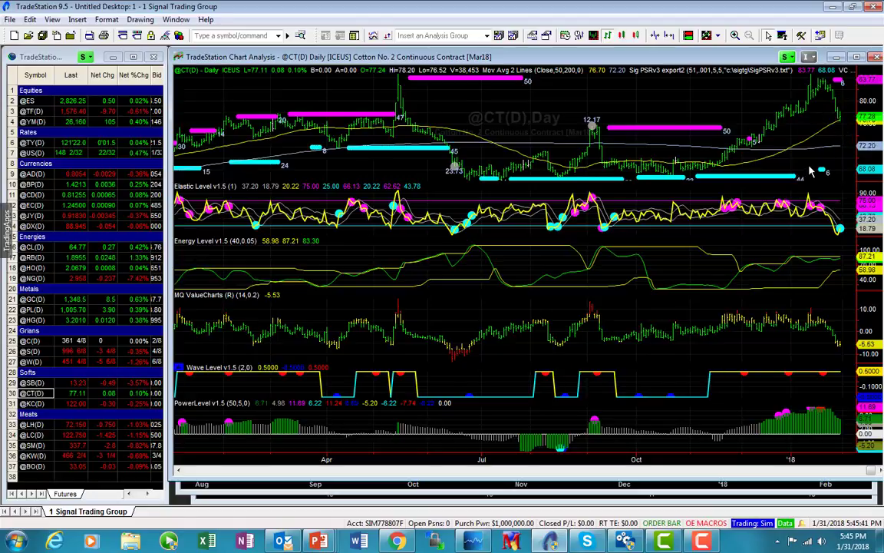
mouse_move(666, 354)
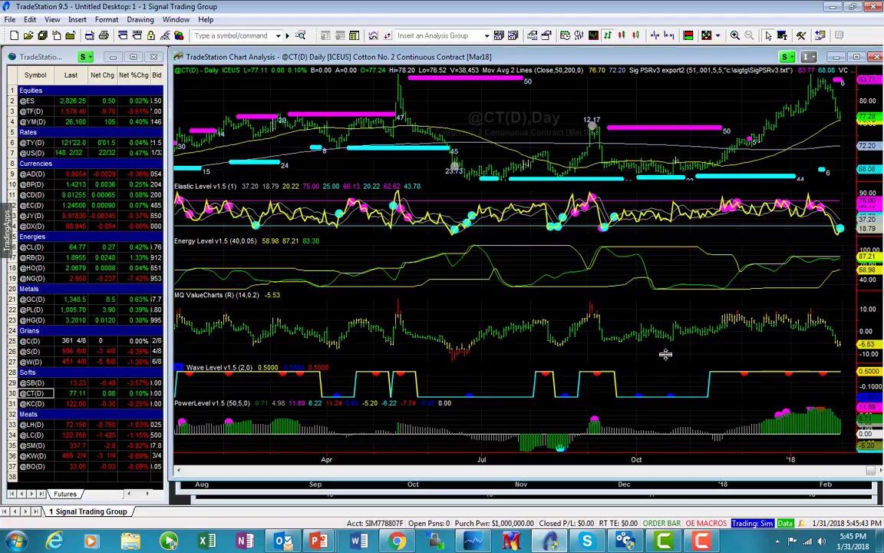
mouse_move(819, 120)
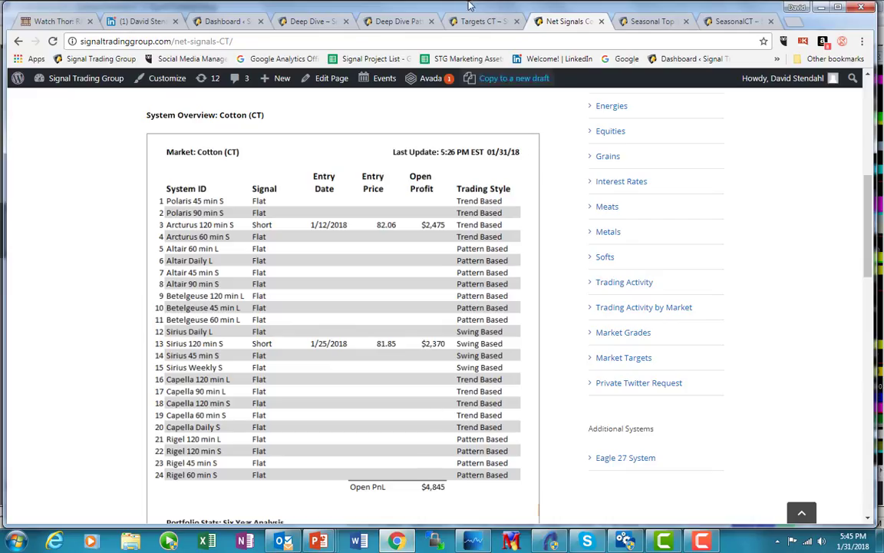
View the 01/30/2018 Top Ten Seasonally Accurate Markets chart ranking Cotton fifth
click(650, 20)
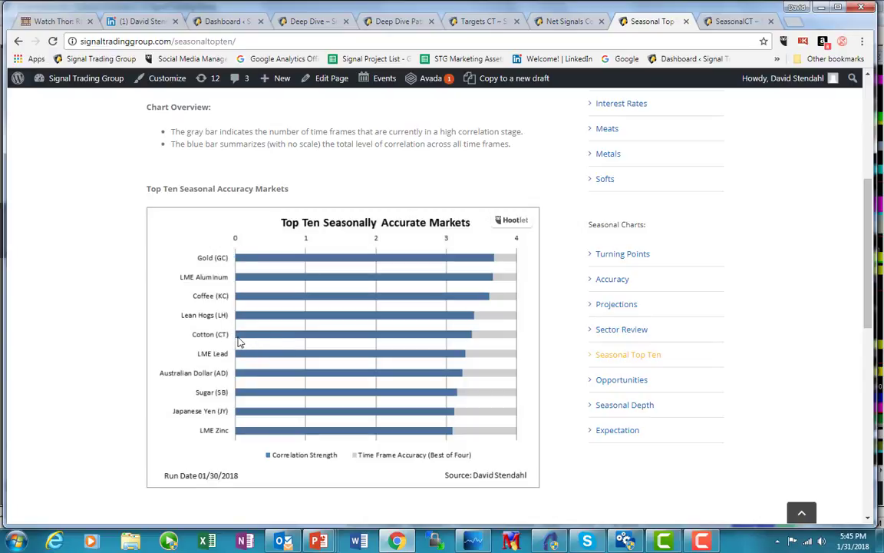
mouse_move(398, 343)
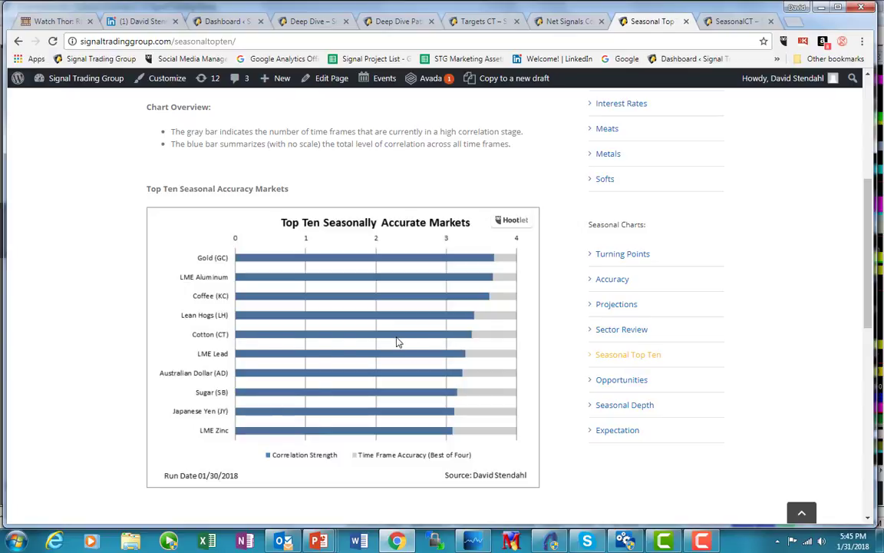
mouse_move(439, 308)
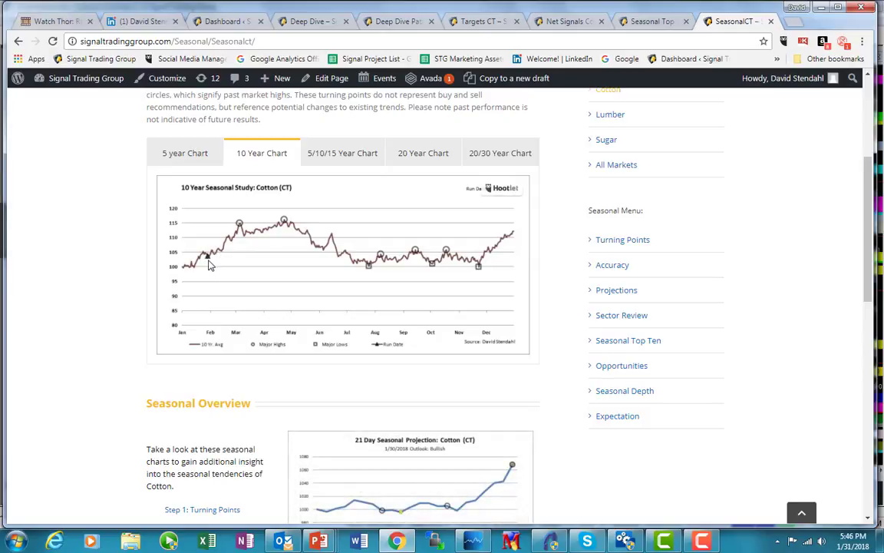
mouse_move(227, 260)
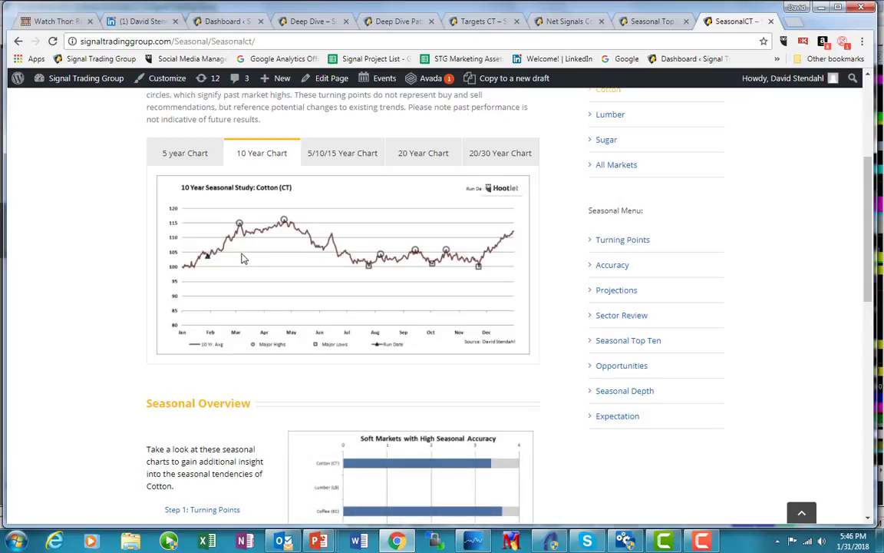
mouse_move(271, 260)
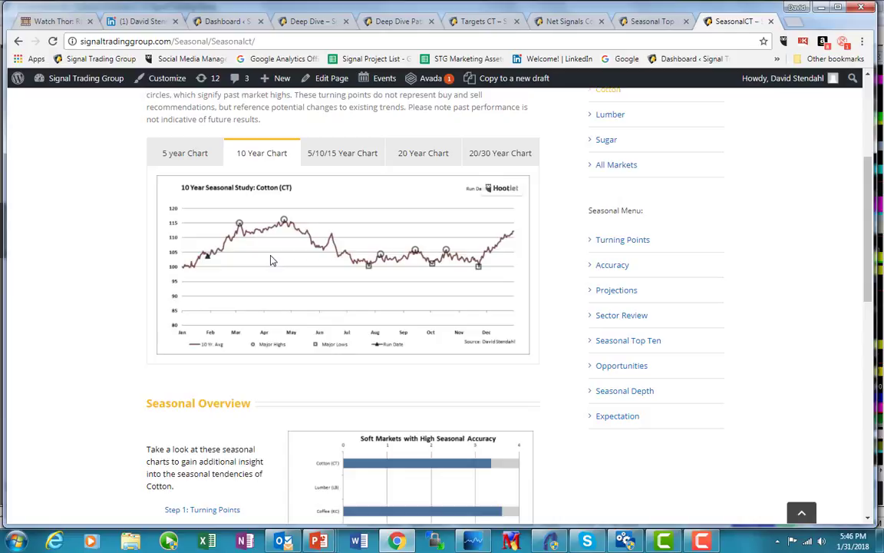
mouse_move(212, 262)
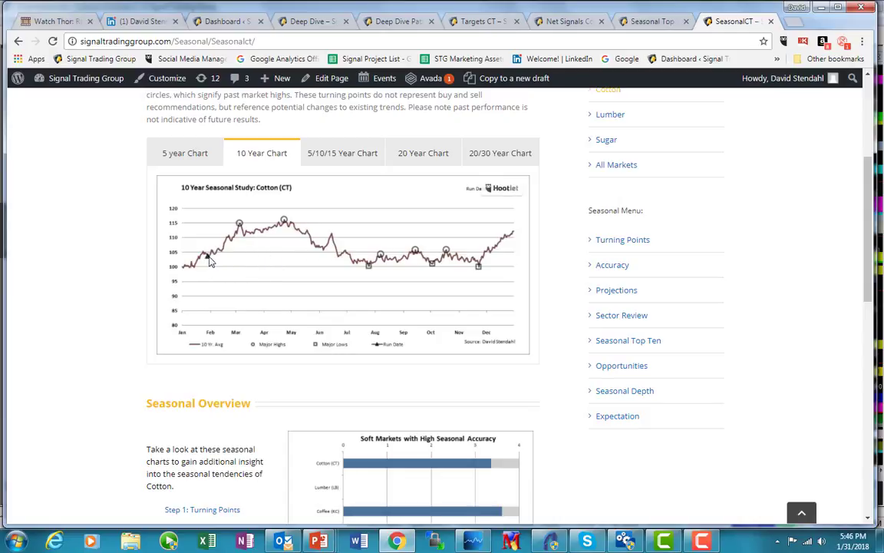
mouse_move(219, 264)
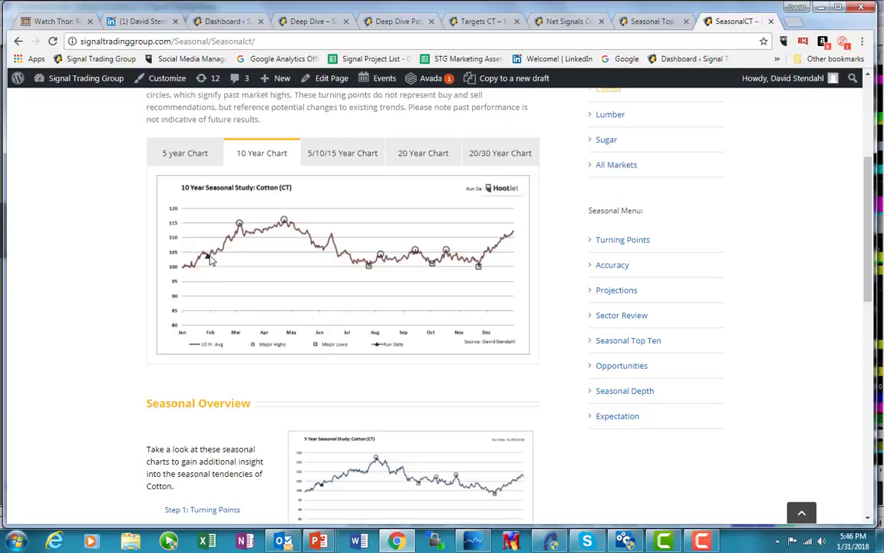
mouse_move(217, 266)
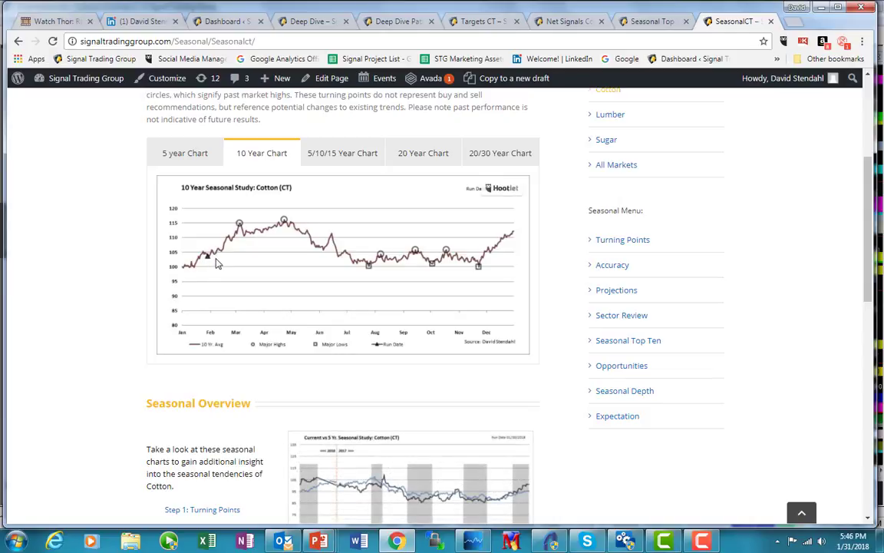
mouse_move(227, 256)
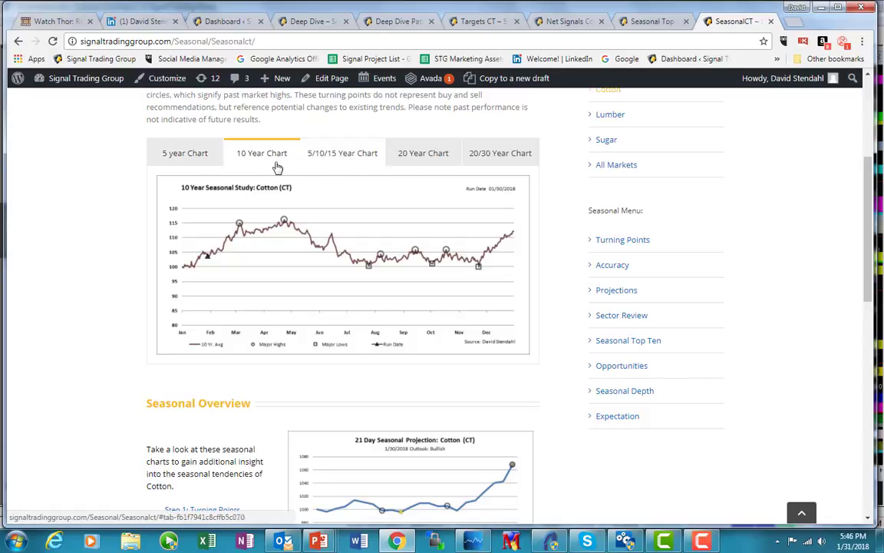
Switch the Cotton seasonal page from the 10-year chart to the 5-year seasonal study
click(185, 153)
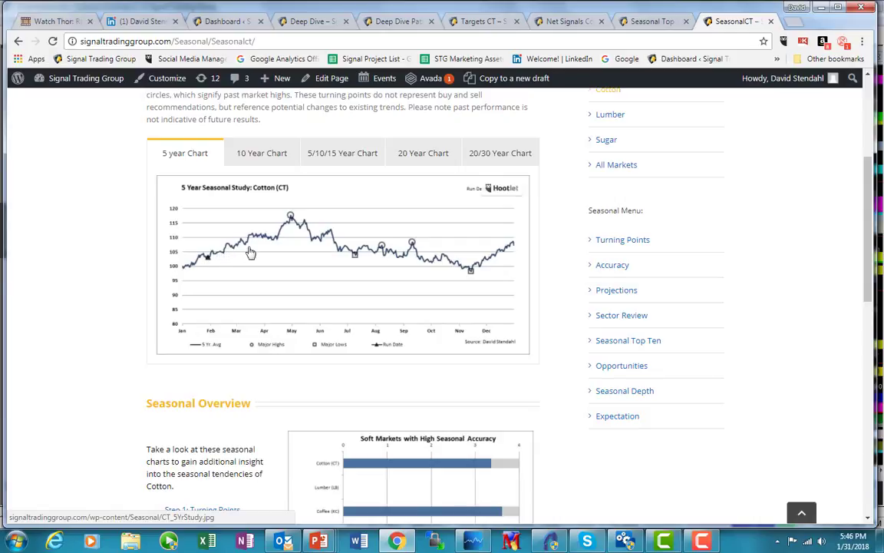
mouse_move(254, 240)
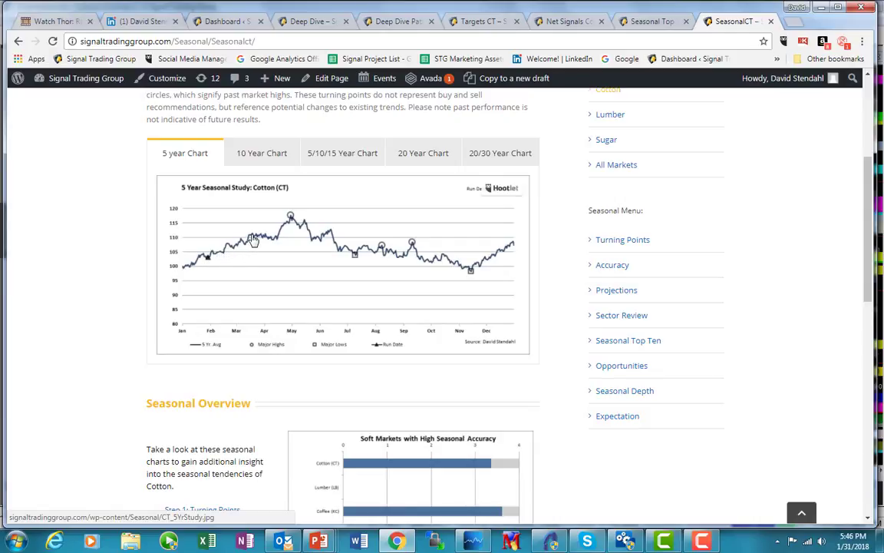
mouse_move(295, 221)
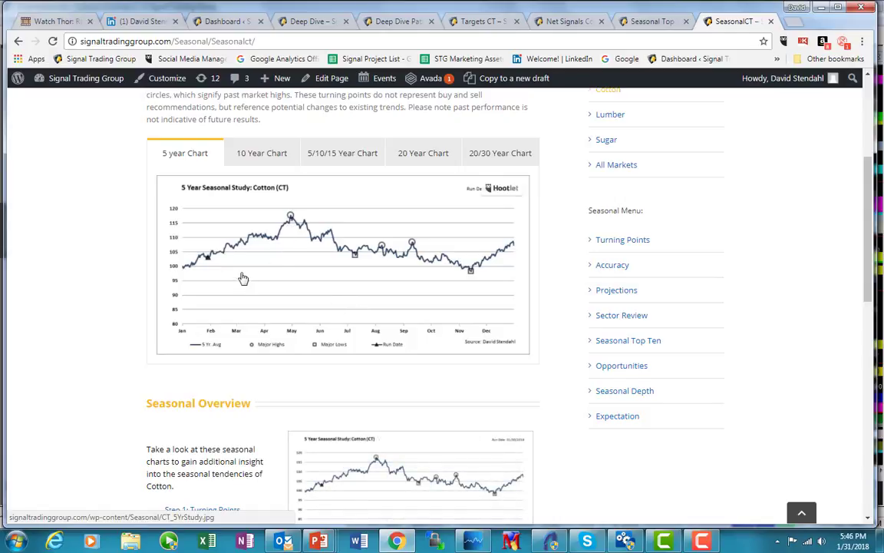
mouse_move(289, 266)
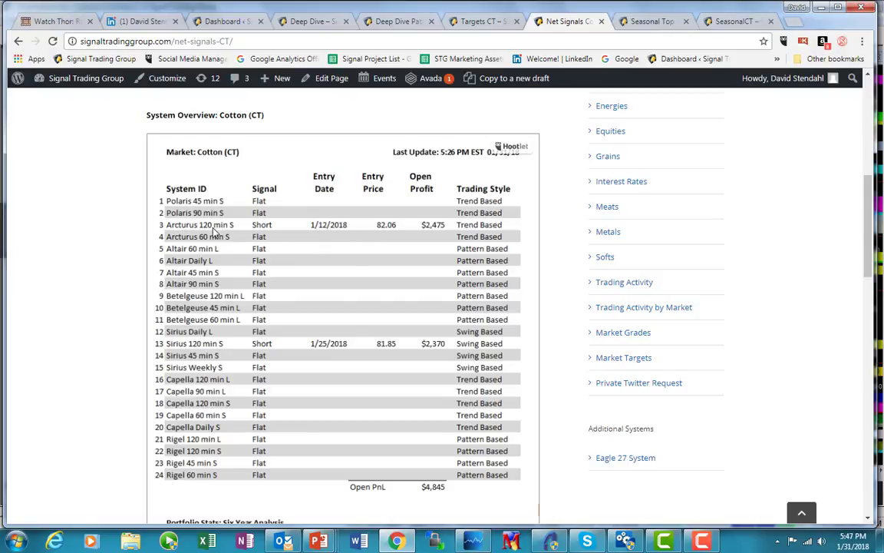
mouse_move(213, 236)
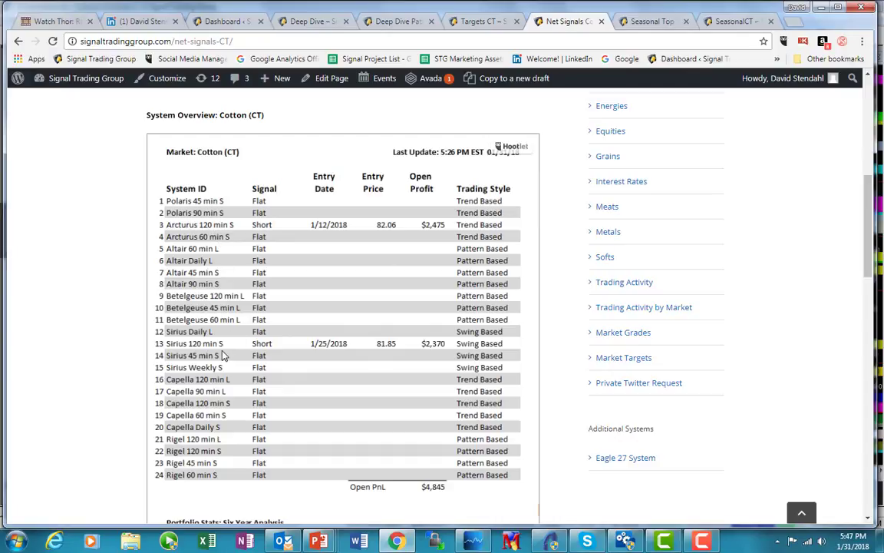
mouse_move(458, 348)
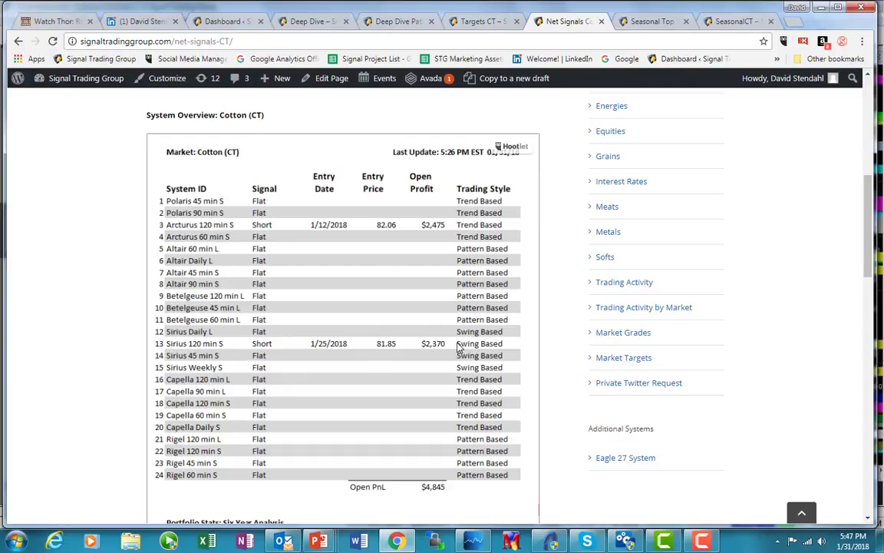
mouse_move(407, 349)
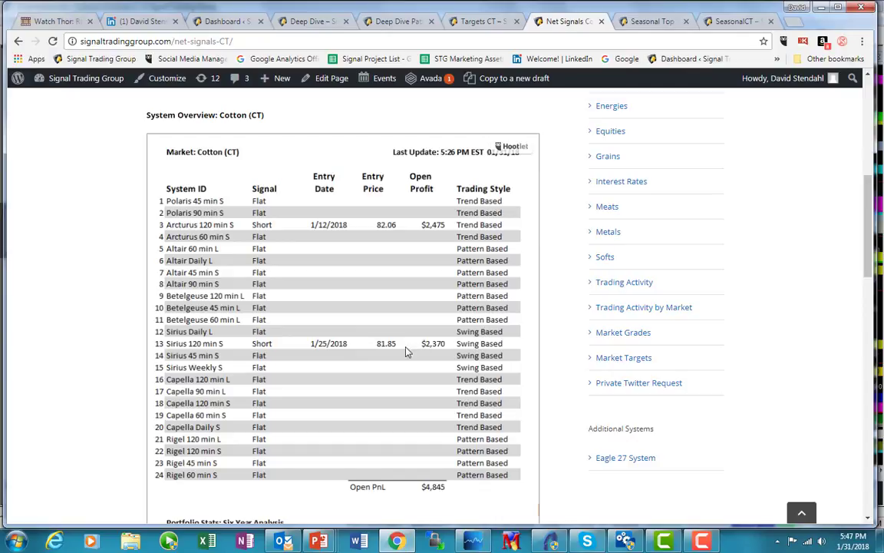
mouse_move(207, 225)
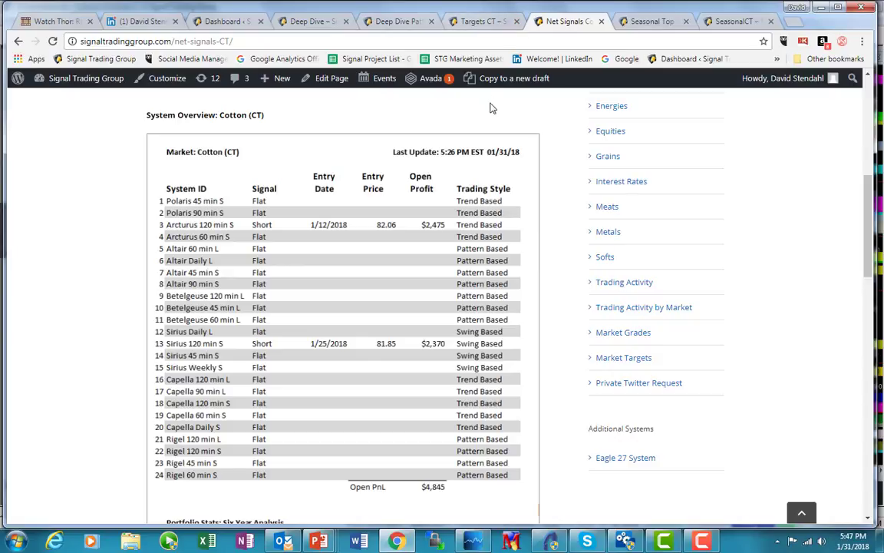
mouse_move(482, 44)
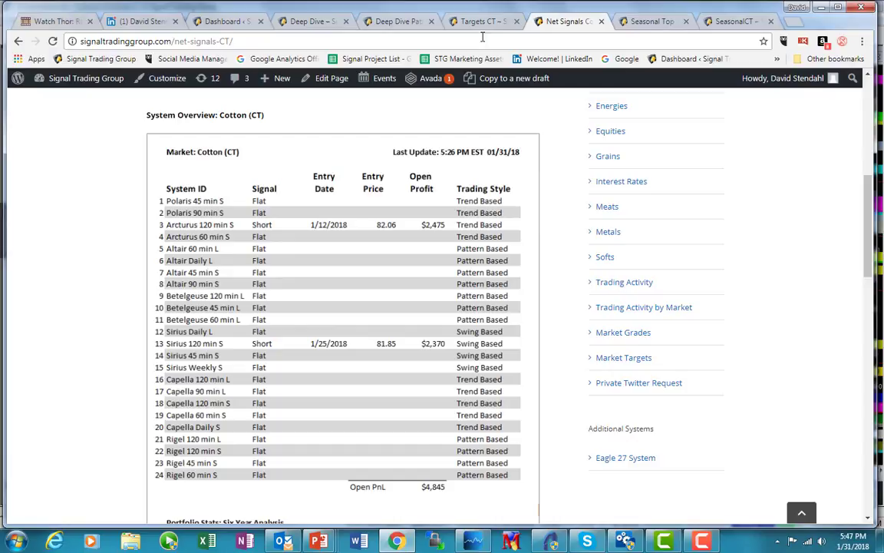
Move from the Cotton net signals table to the Cotton price targets page
click(480, 21)
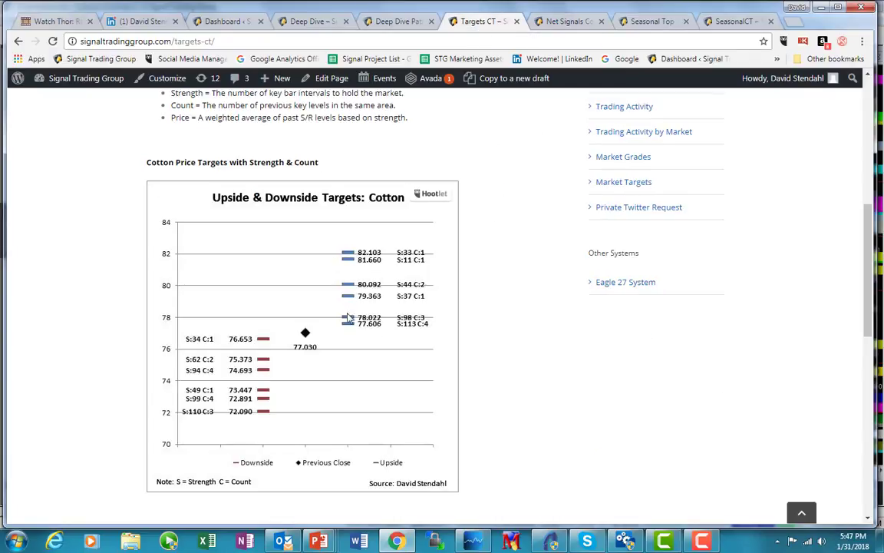
mouse_move(353, 310)
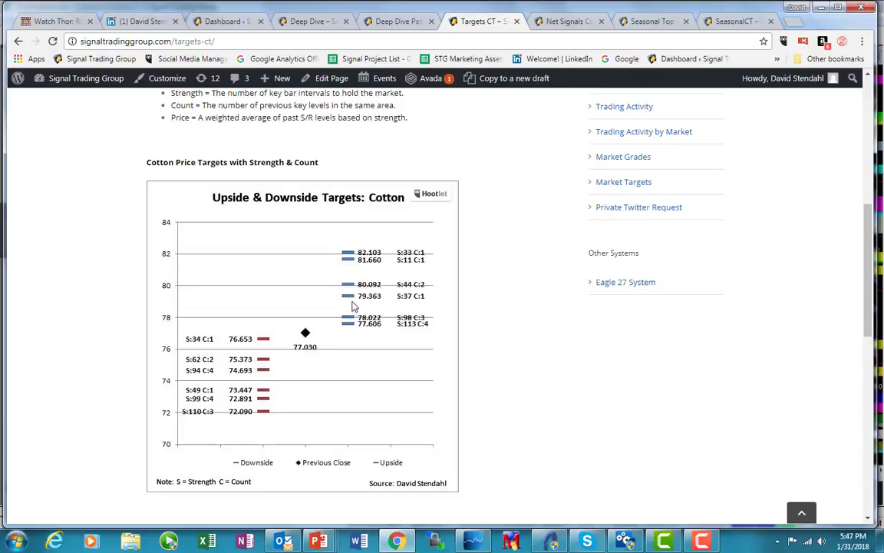
mouse_move(350, 317)
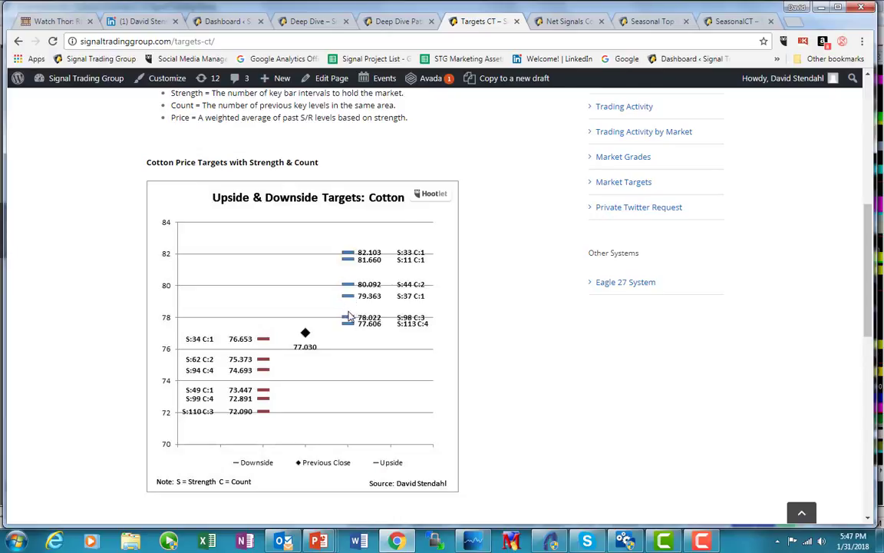
mouse_move(360, 322)
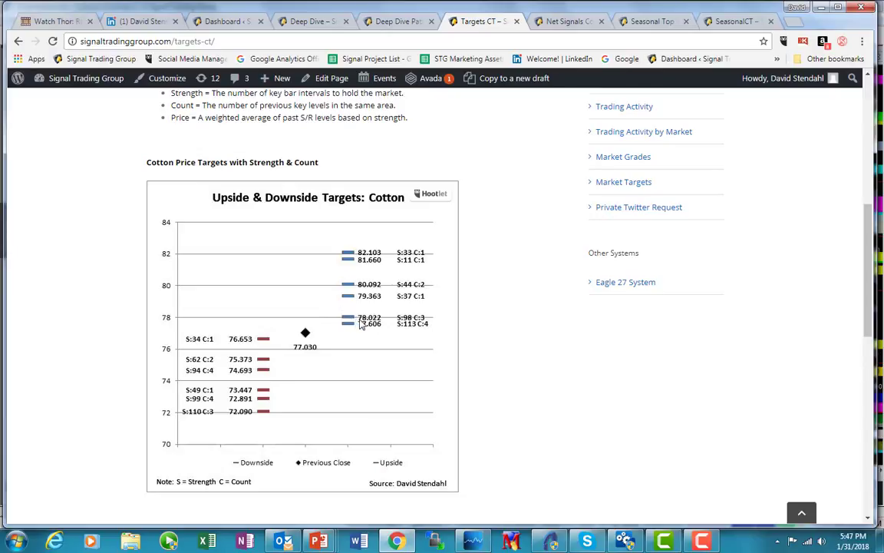
mouse_move(363, 302)
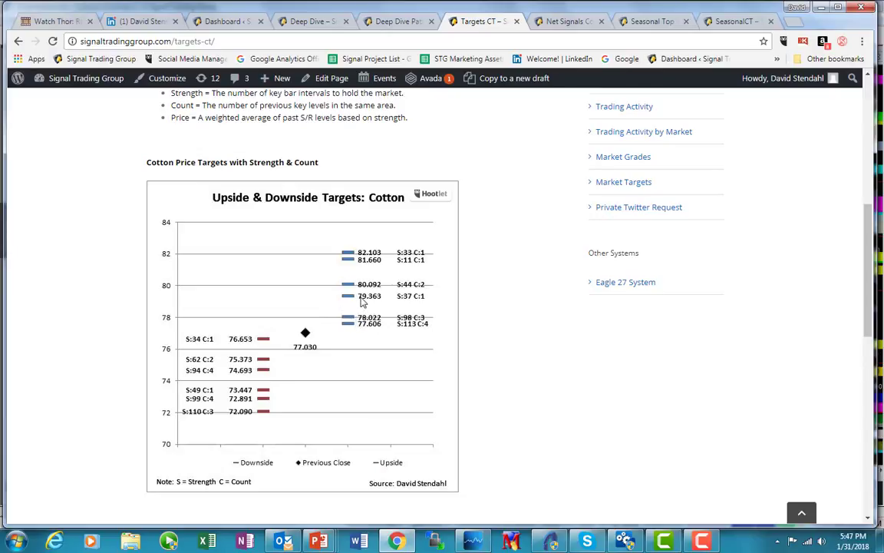
mouse_move(263, 347)
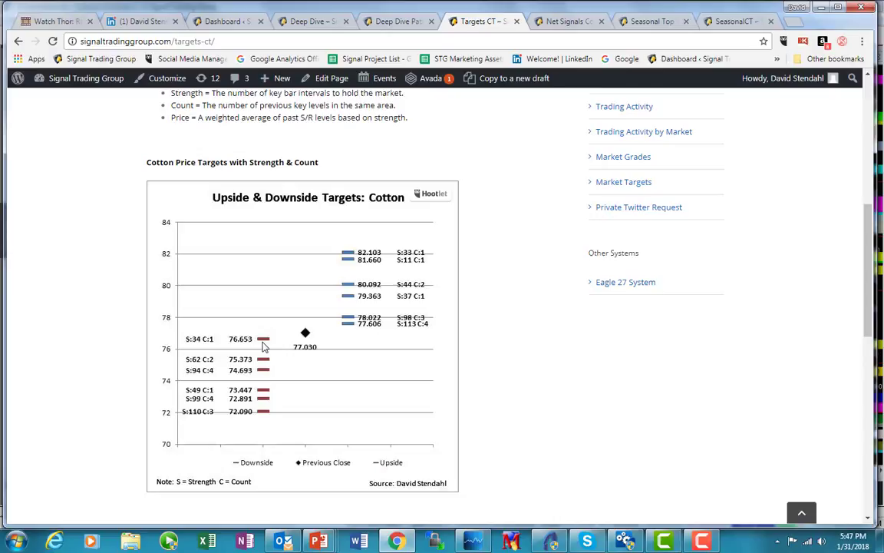
mouse_move(251, 344)
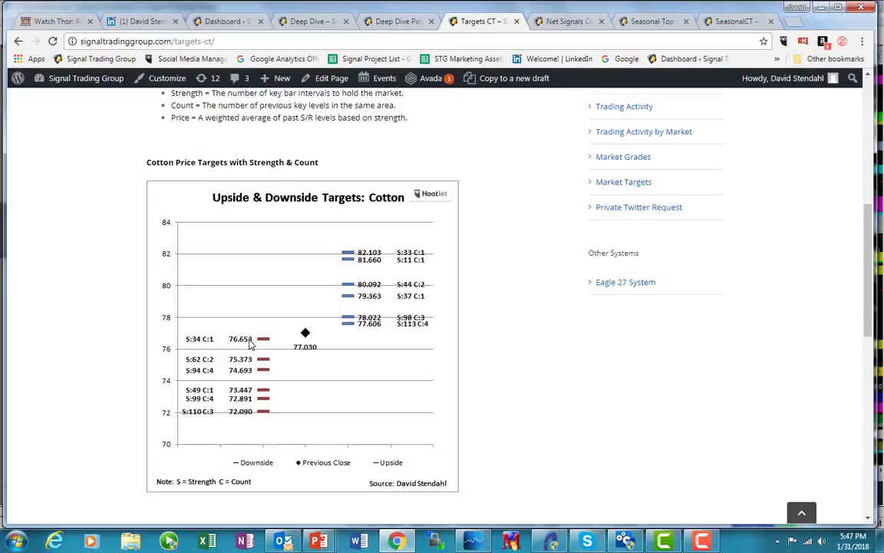
mouse_move(246, 367)
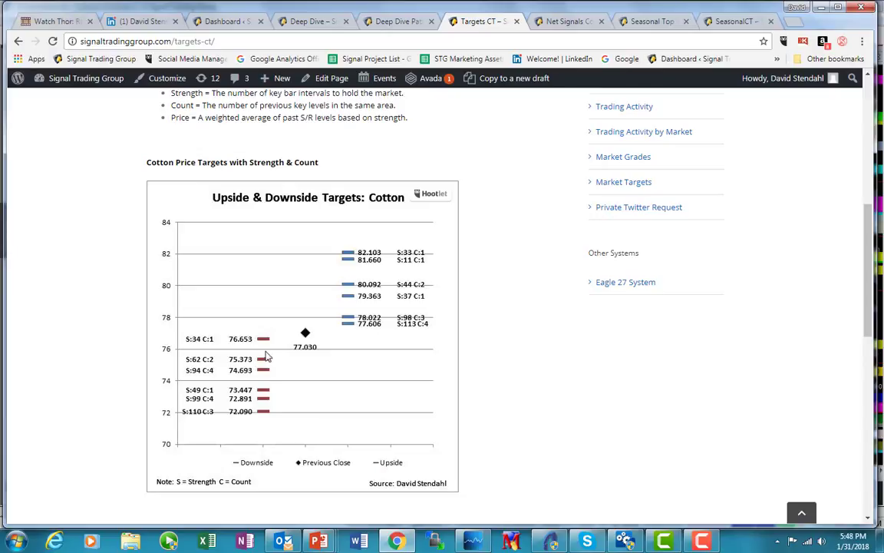
mouse_move(456, 387)
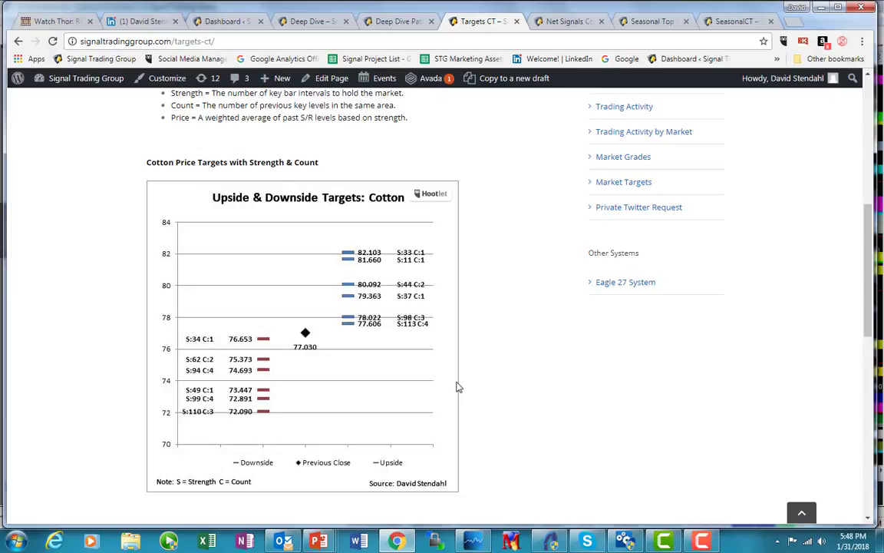
mouse_move(494, 265)
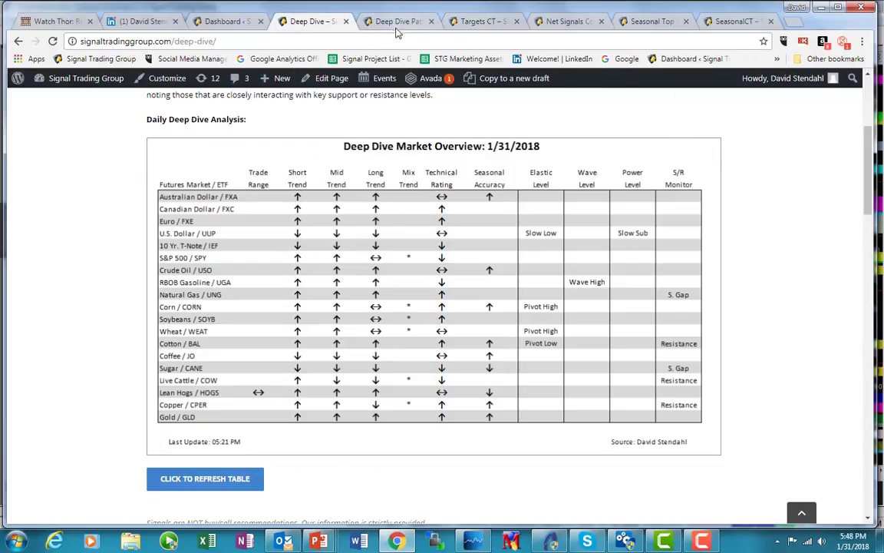
Show the 1/31/2018 Deep Dive Pro Alerts table, which lists no Cotton alert
click(396, 20)
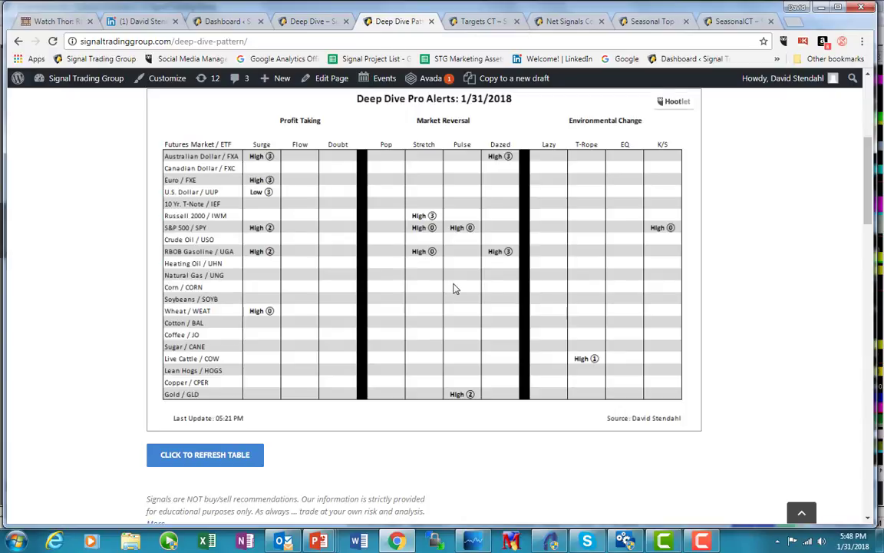
mouse_move(318, 332)
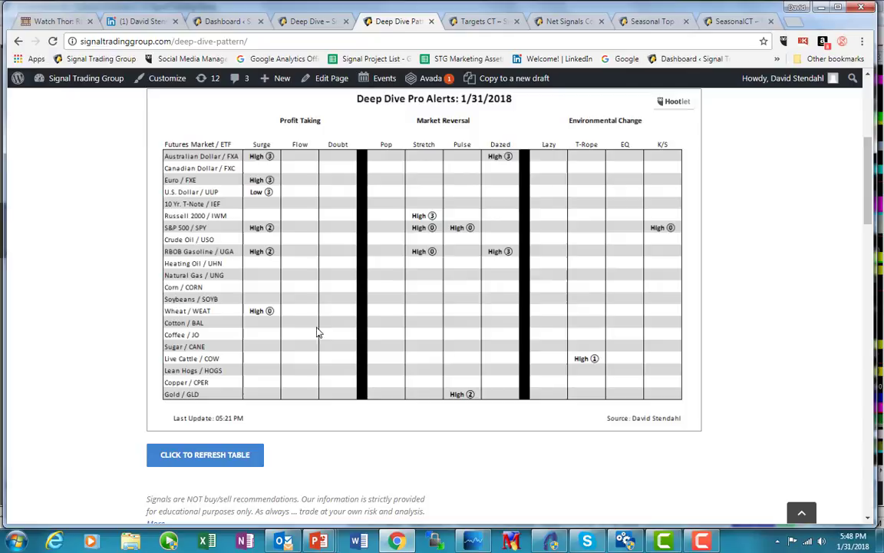
mouse_move(425, 296)
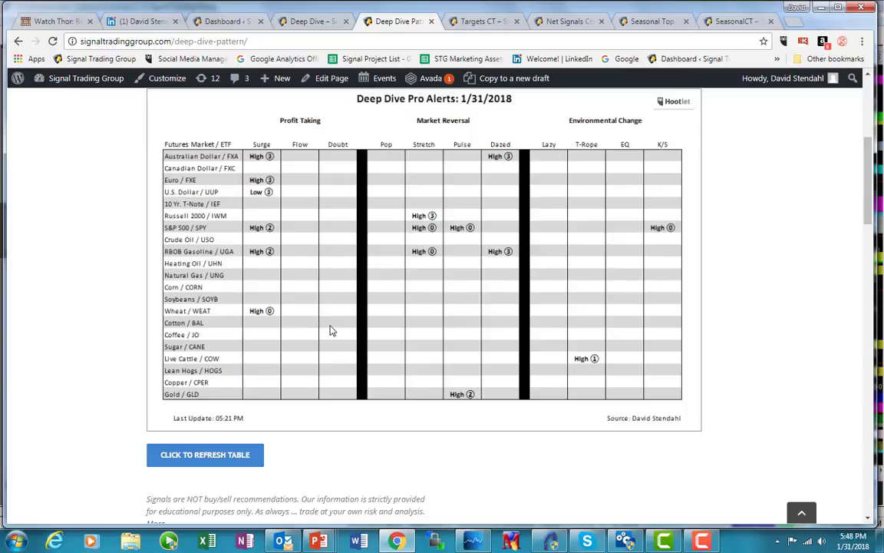
mouse_move(290, 335)
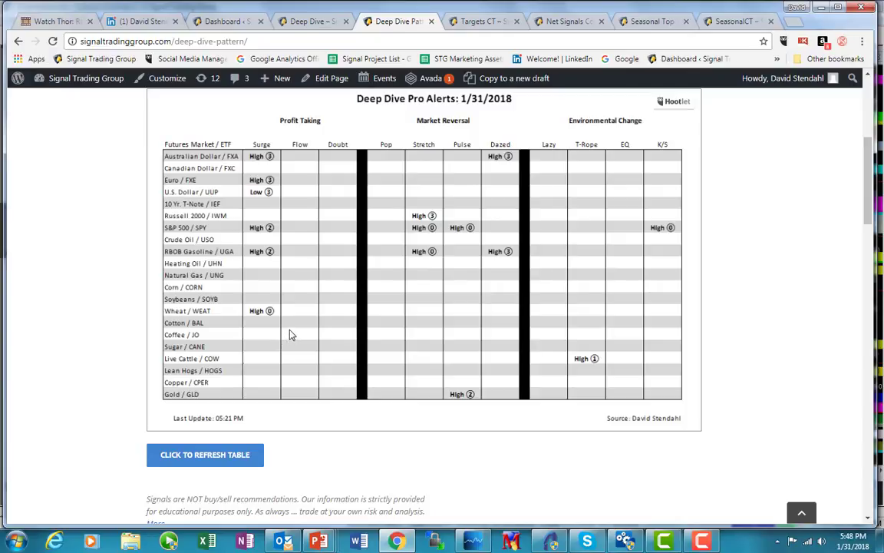
mouse_move(281, 318)
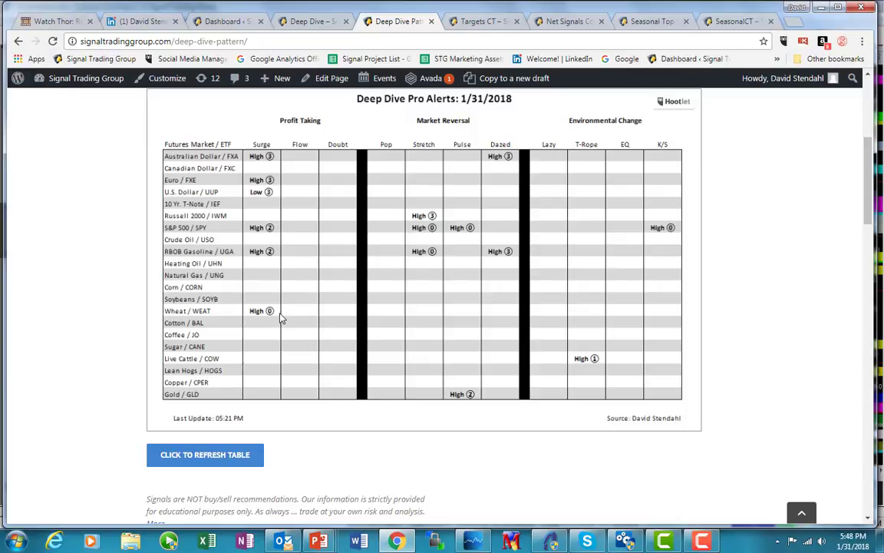
mouse_move(282, 315)
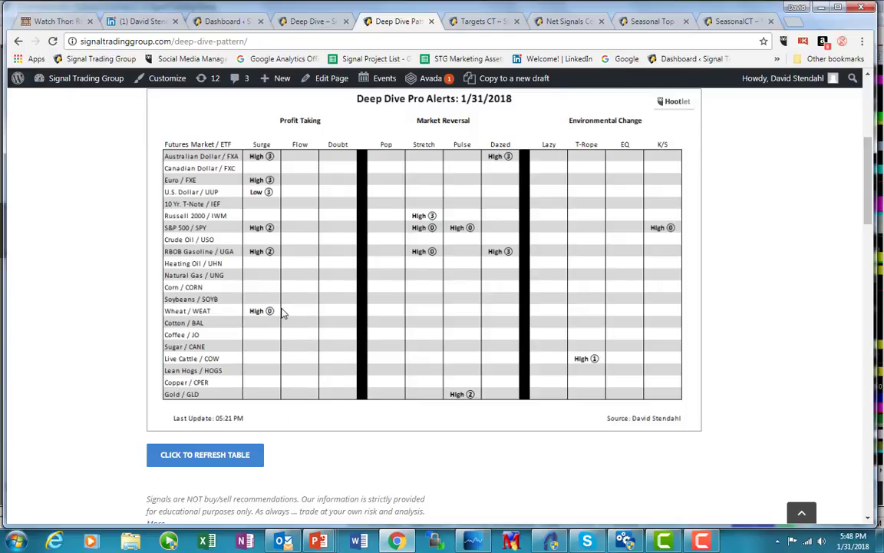
mouse_move(333, 328)
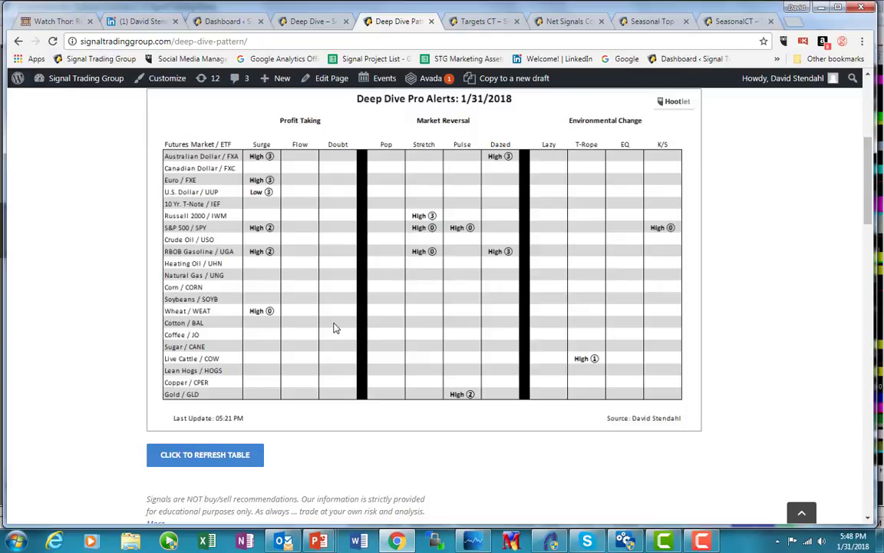
mouse_move(353, 277)
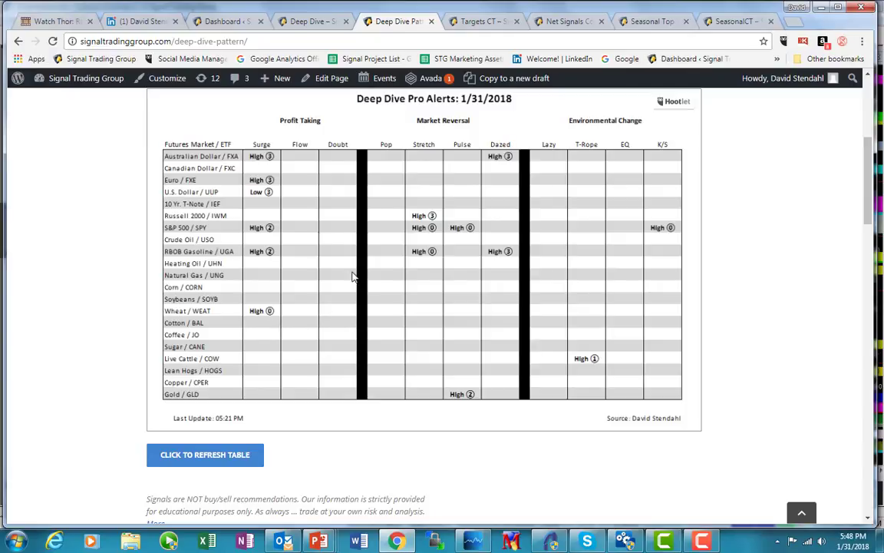
mouse_move(312, 331)
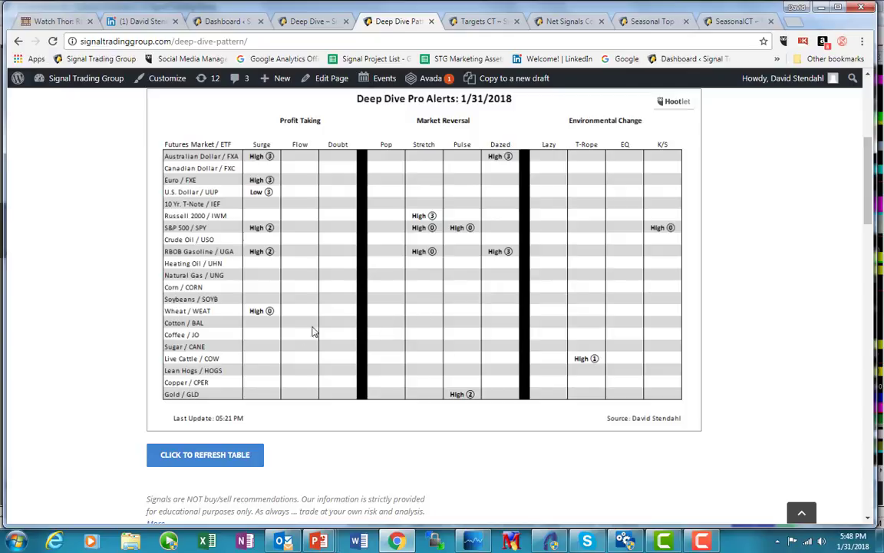
mouse_move(308, 347)
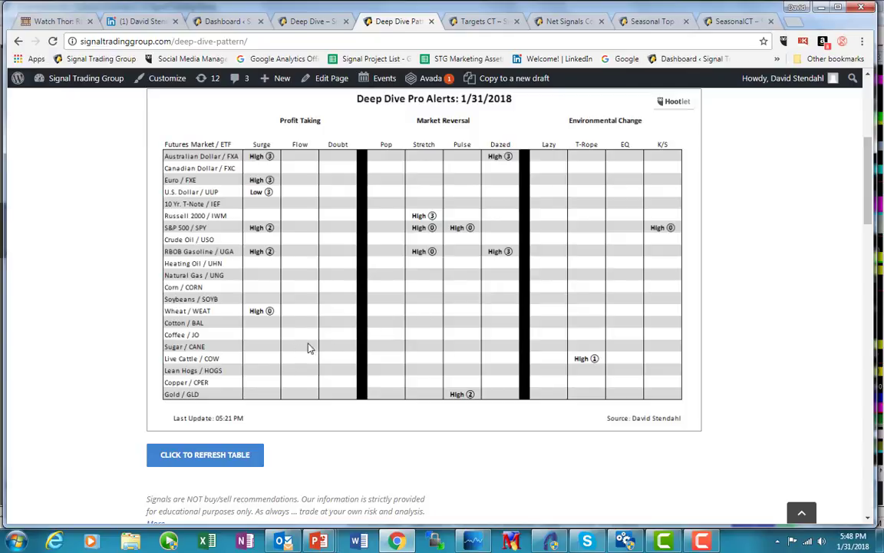
mouse_move(238, 344)
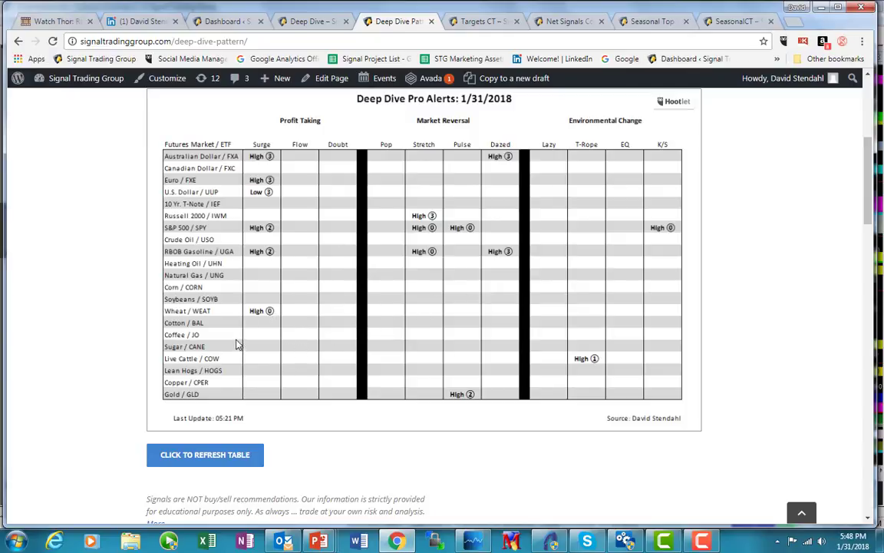
mouse_move(628, 327)
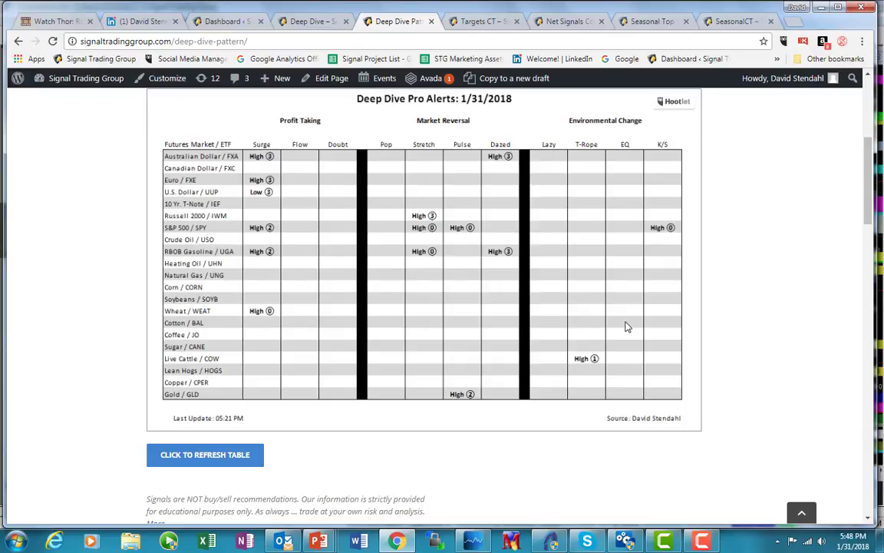
mouse_move(645, 310)
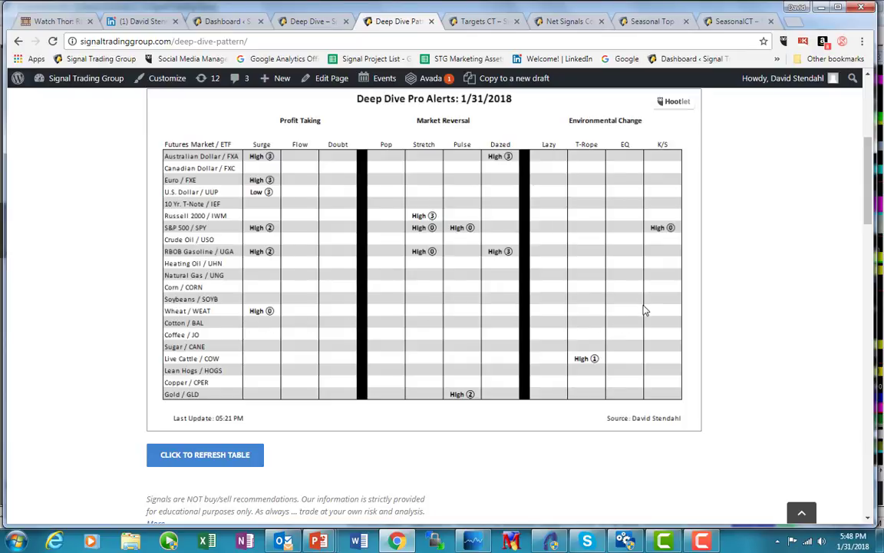
mouse_move(560, 369)
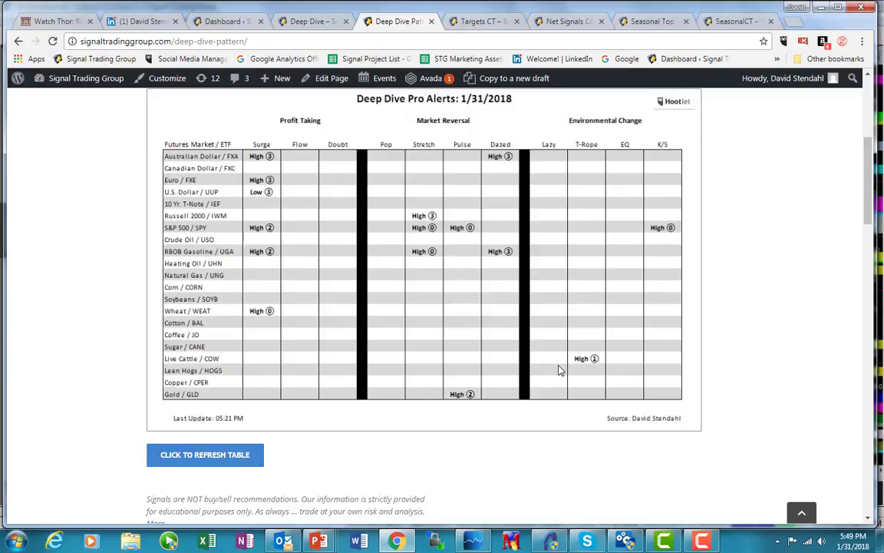
mouse_move(572, 246)
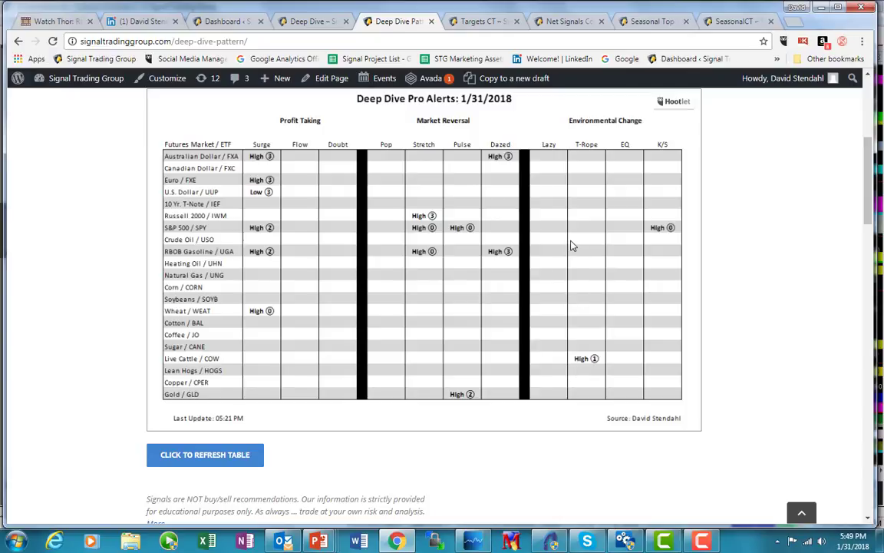
mouse_move(553, 77)
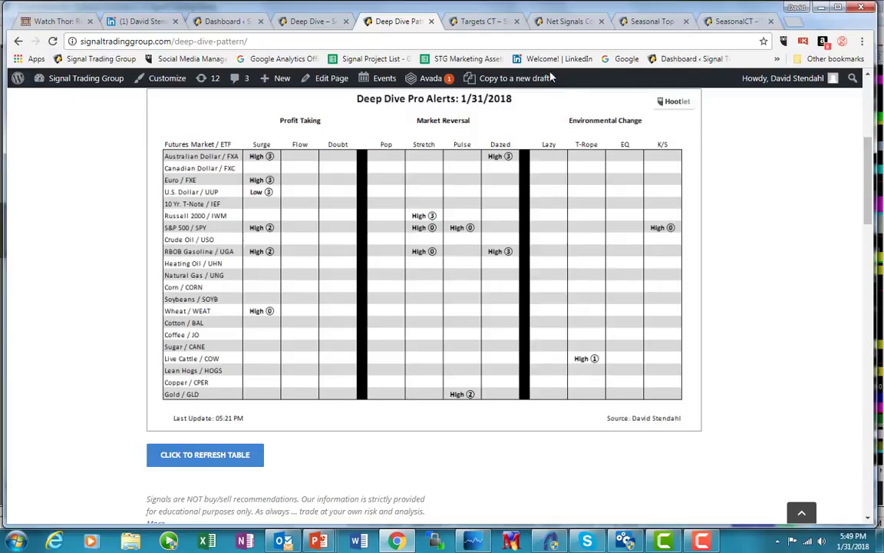
Return to the Cotton (CT) net signals table showing two shorts and $4,845 open profit
click(568, 20)
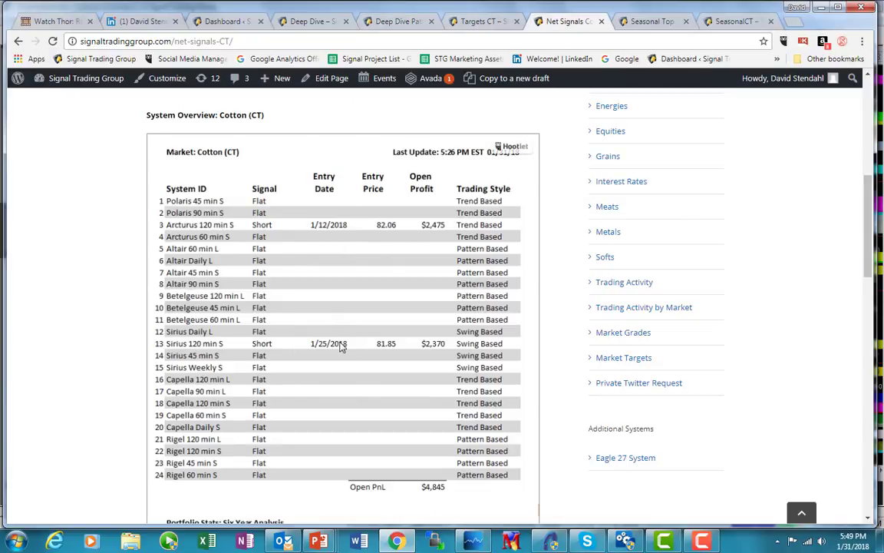
mouse_move(387, 397)
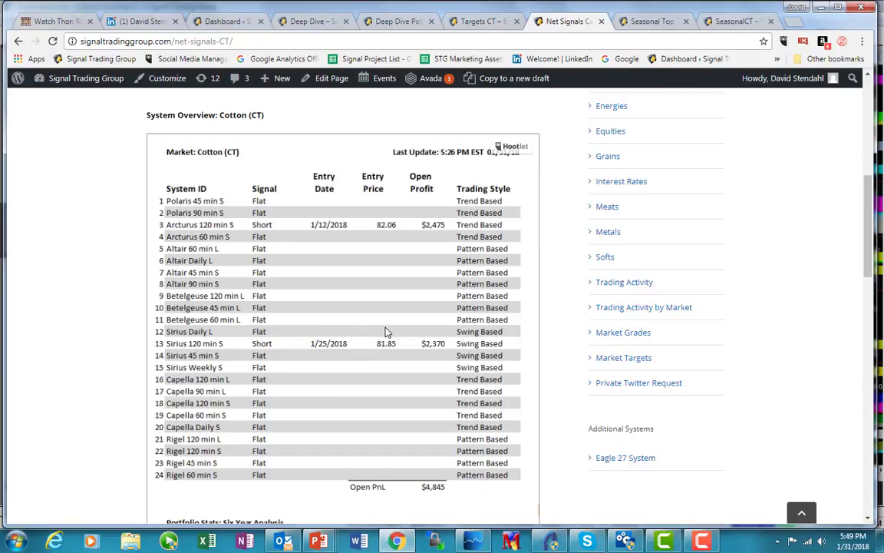
mouse_move(390, 330)
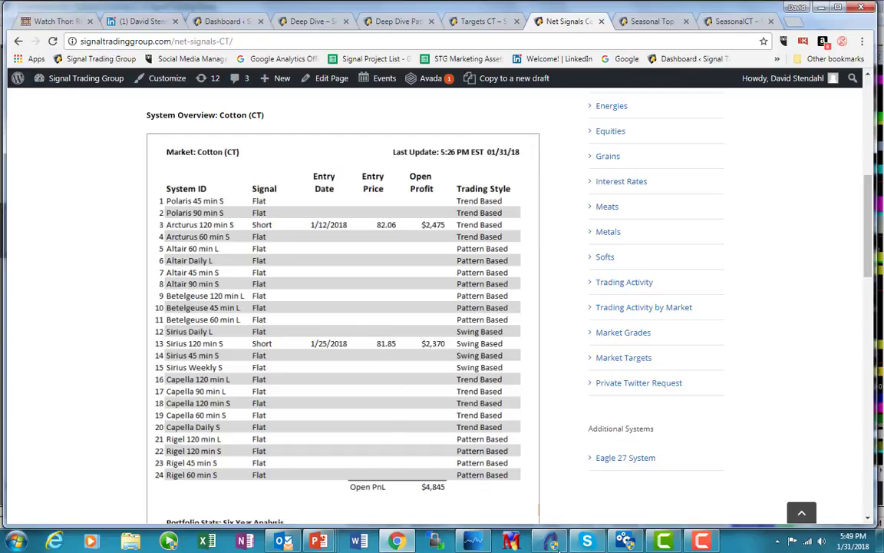
mouse_move(495, 541)
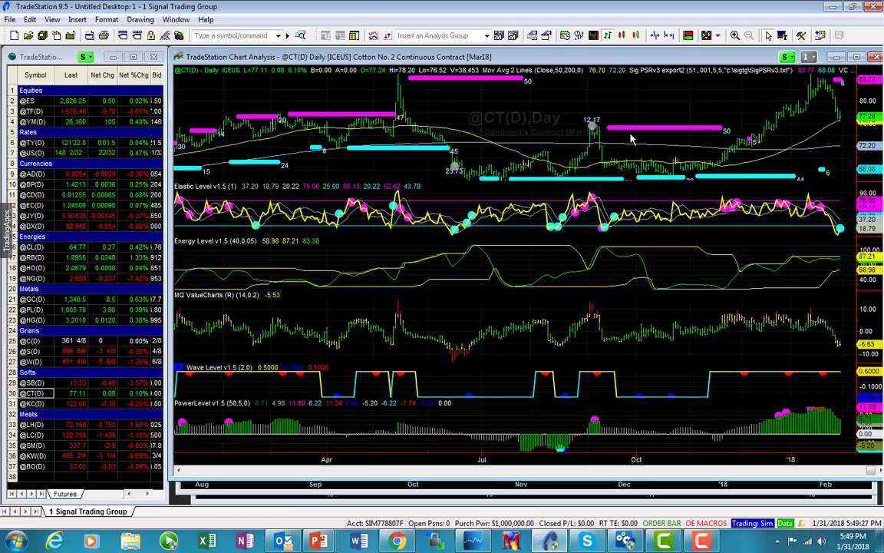
mouse_move(693, 117)
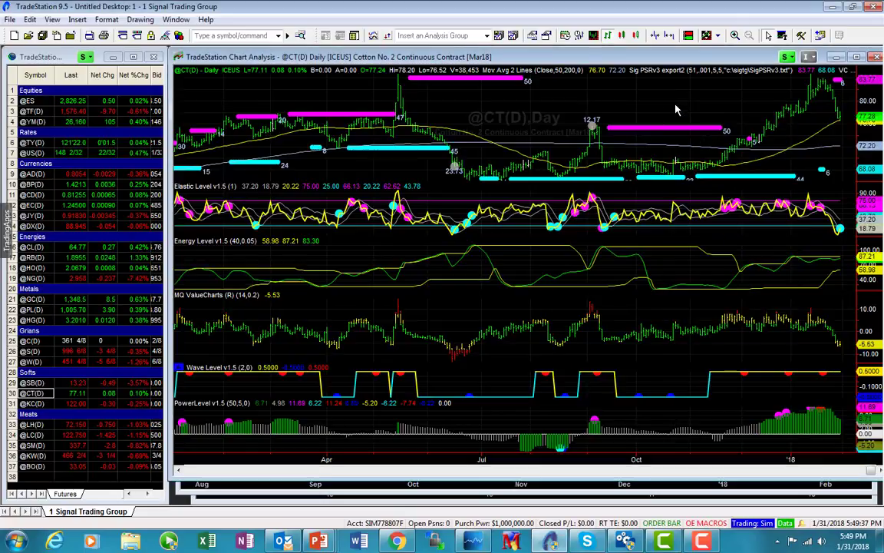
mouse_move(675, 137)
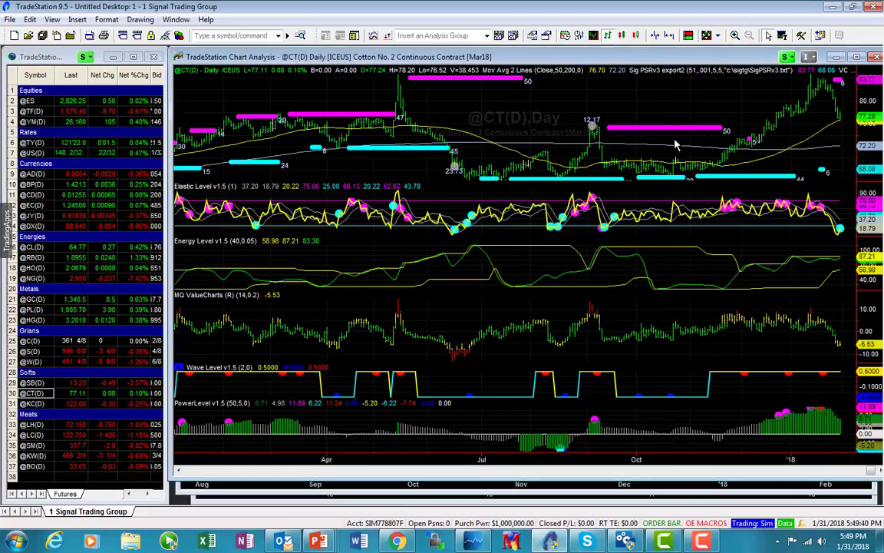
mouse_move(269, 122)
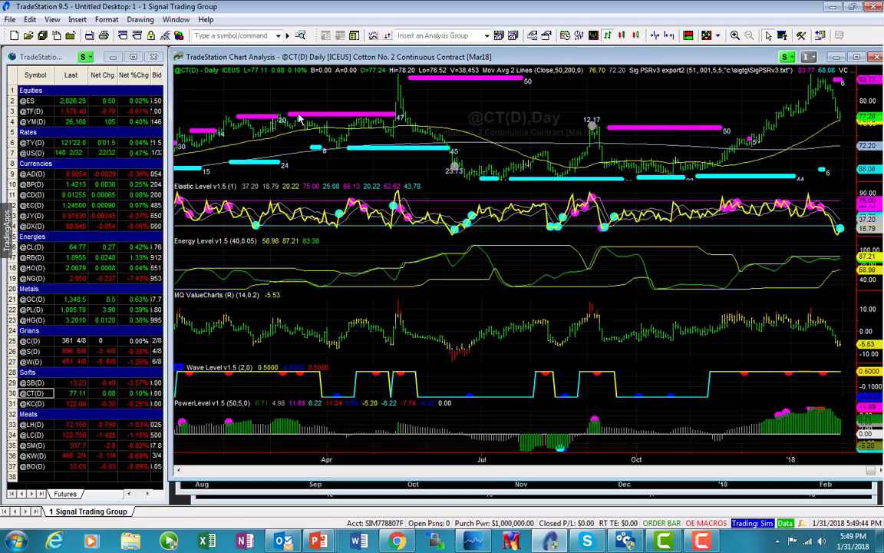
mouse_move(422, 205)
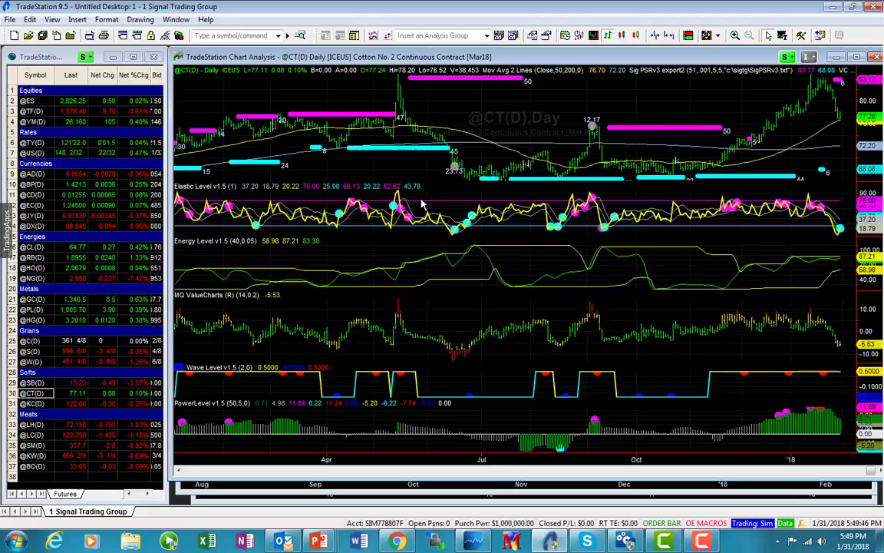
mouse_move(689, 235)
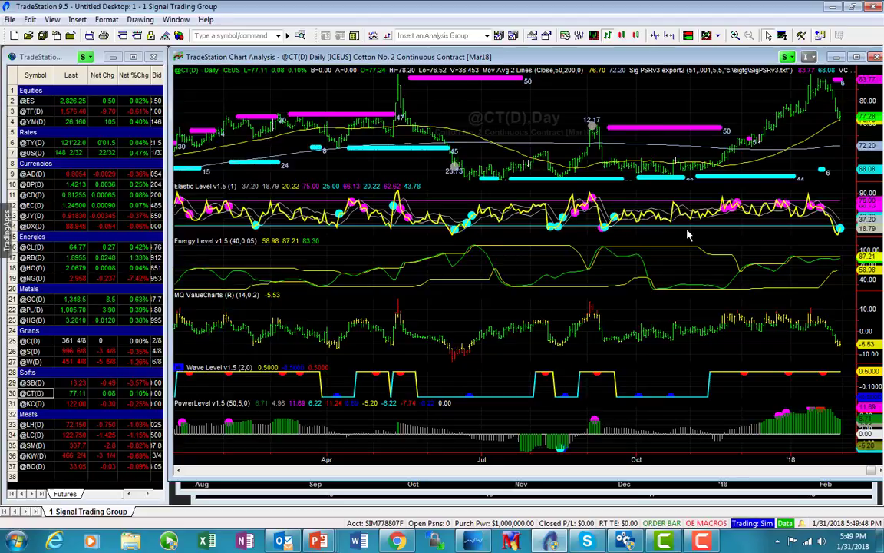